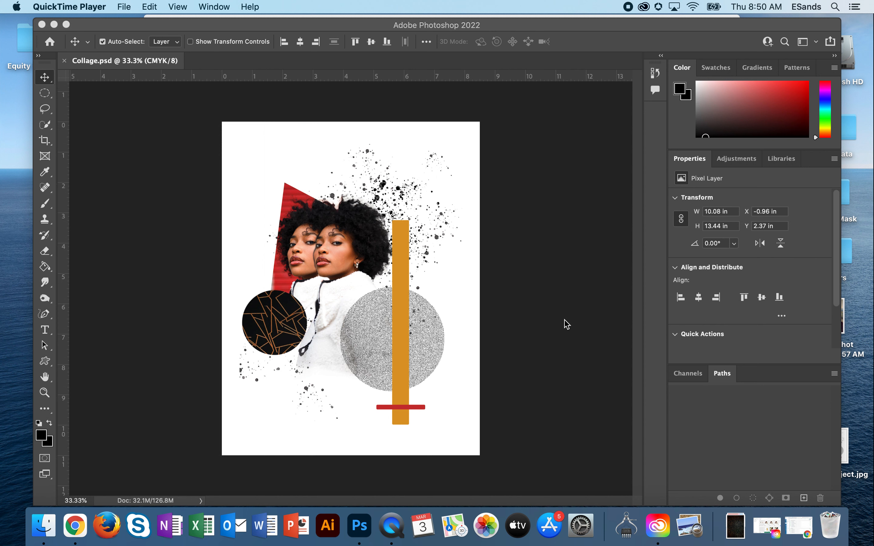
mouse_move(170, 41)
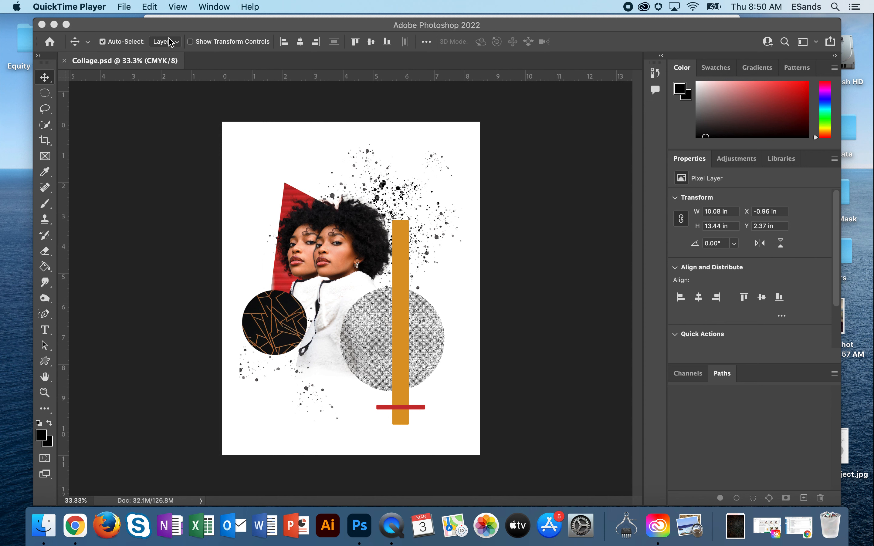
Start a new 8.5 x 11 in, 300 ppi CMYK document named Collage.
left_click(94, 7)
type("c")
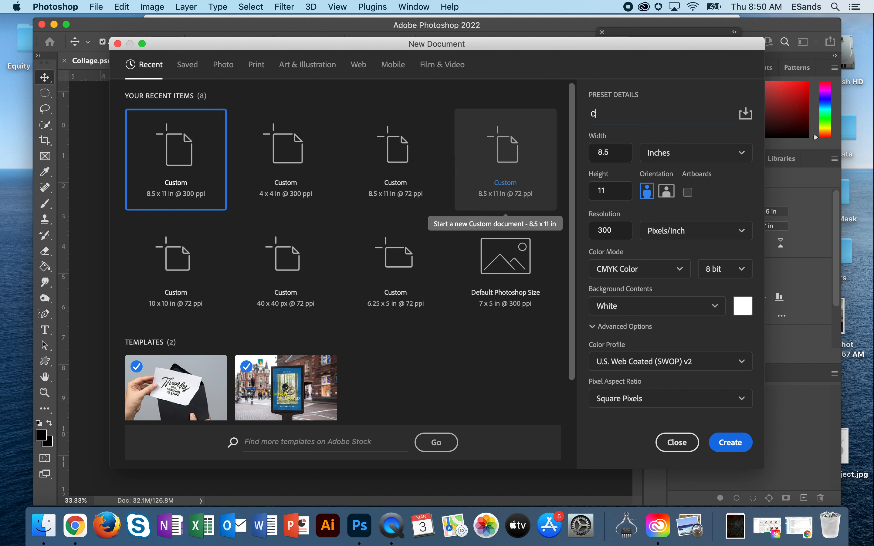
type("ollage")
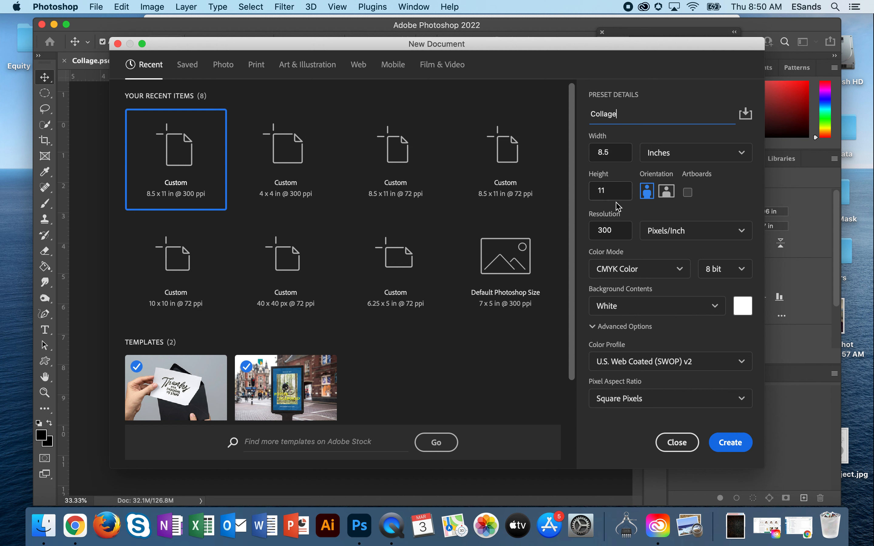
mouse_move(665, 313)
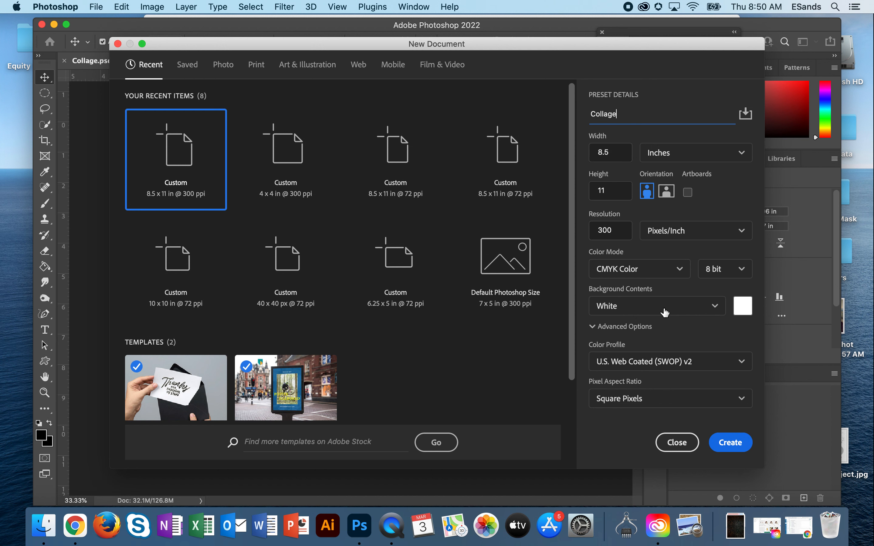
Create the blank white Collage canvas.
left_click(730, 442)
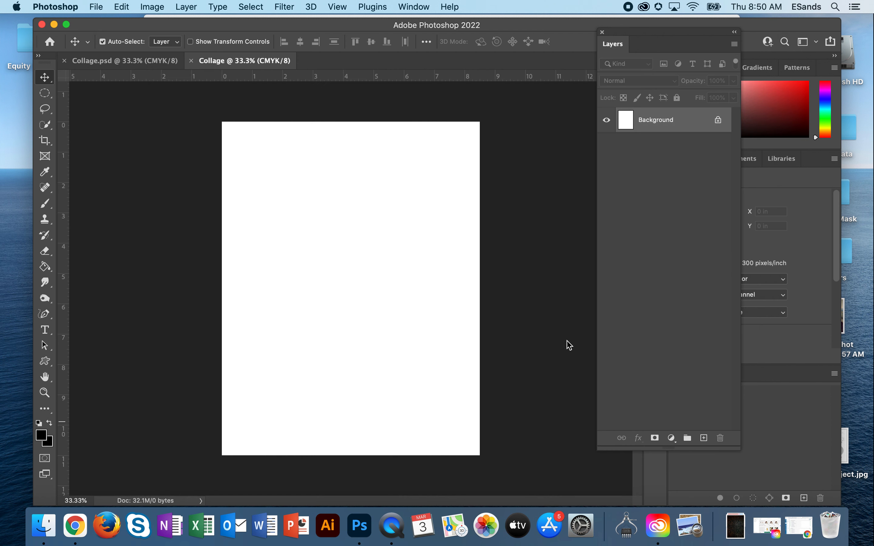
mouse_move(473, 280)
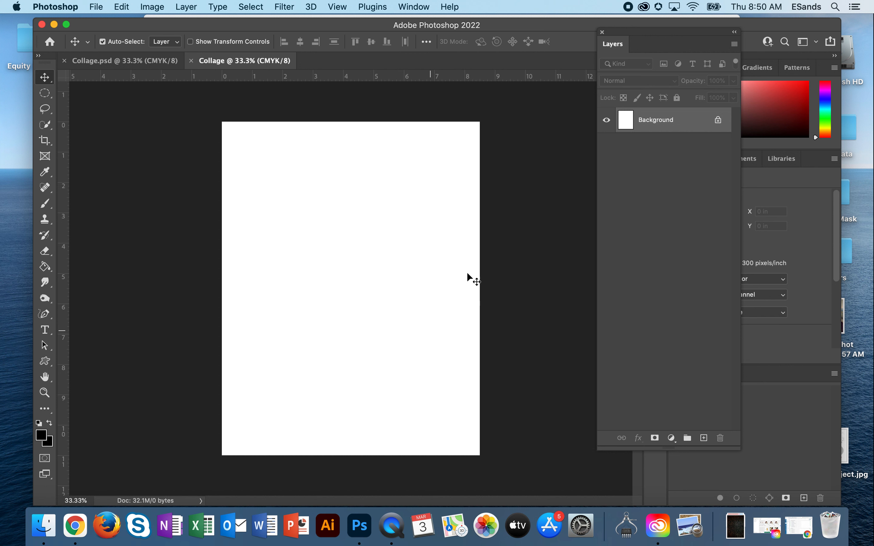
mouse_move(371, 137)
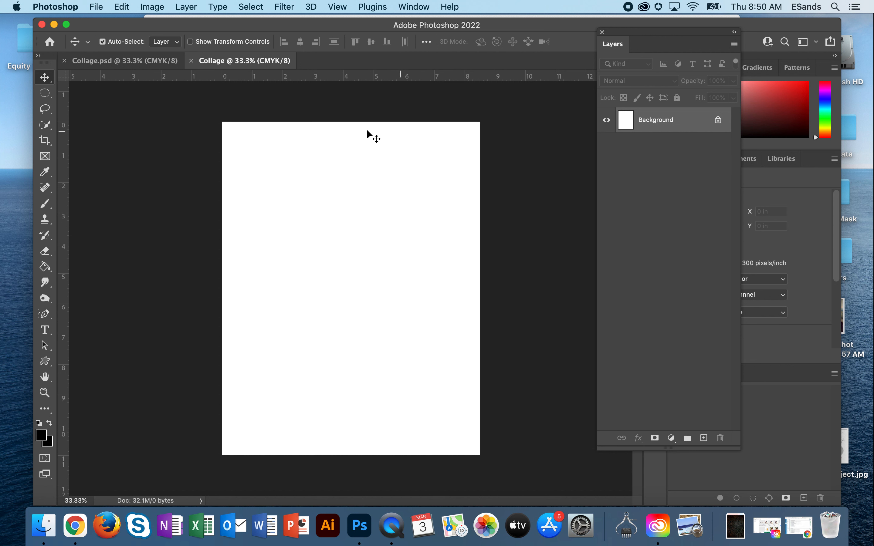
mouse_move(469, 59)
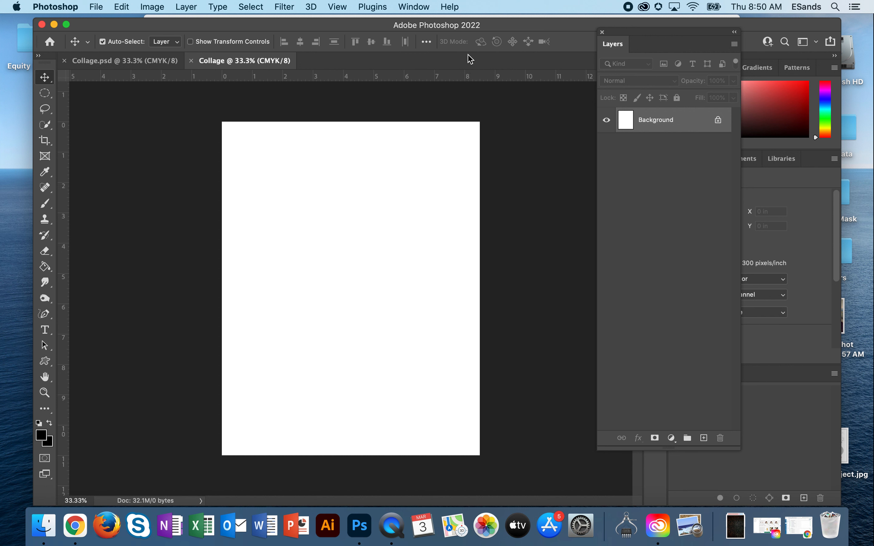
mouse_move(426, 24)
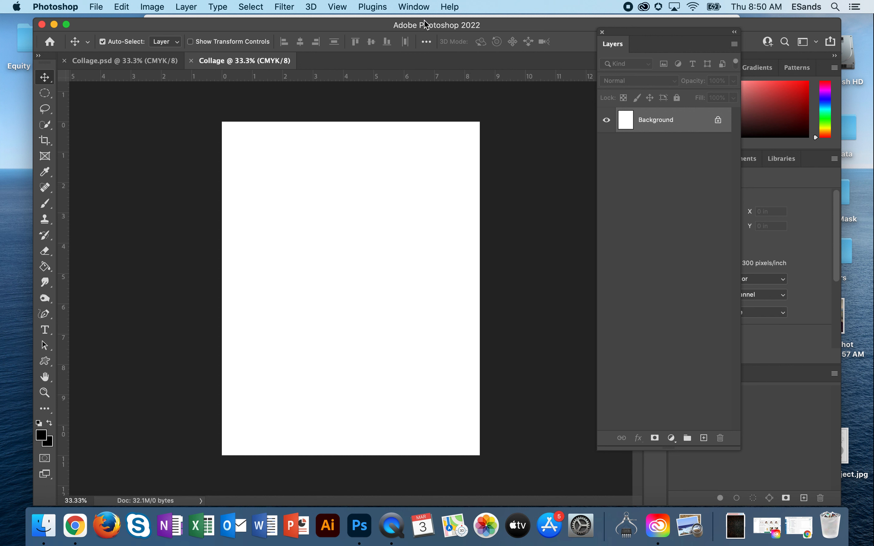
mouse_move(426, 35)
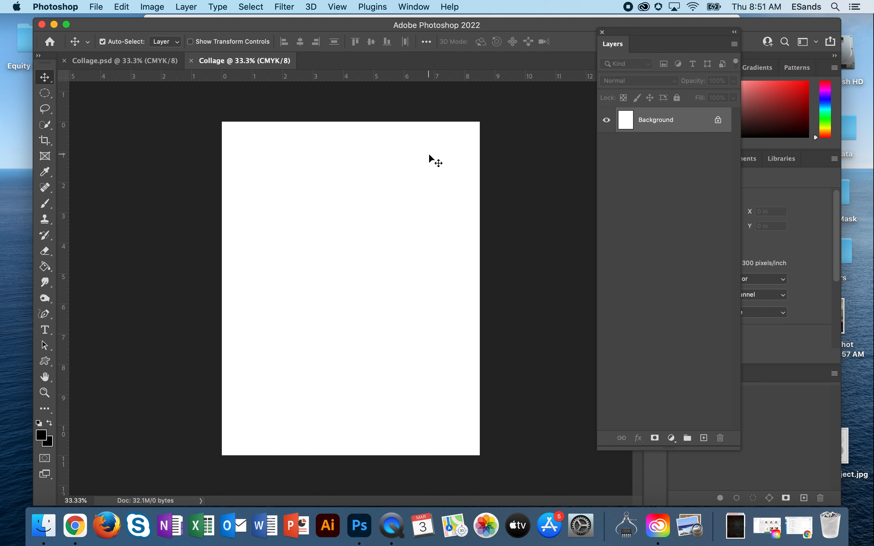
mouse_move(403, 273)
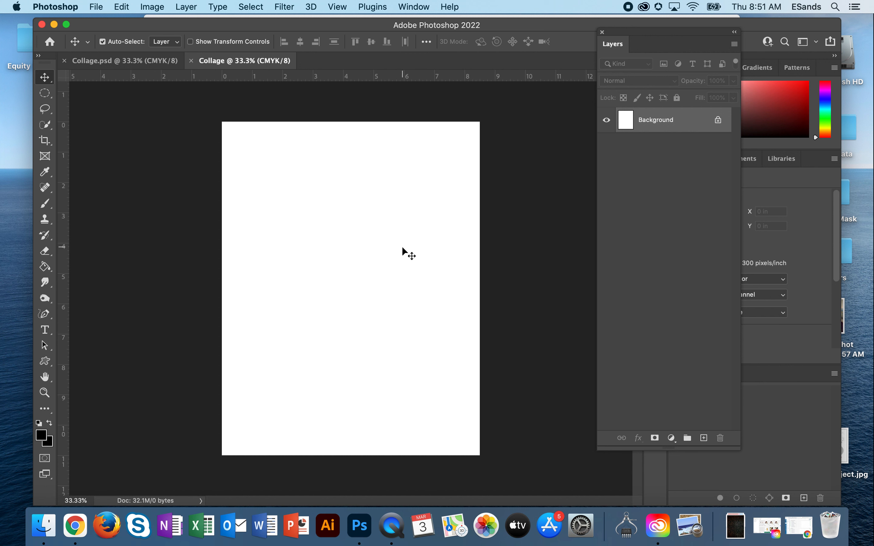
mouse_move(380, 258)
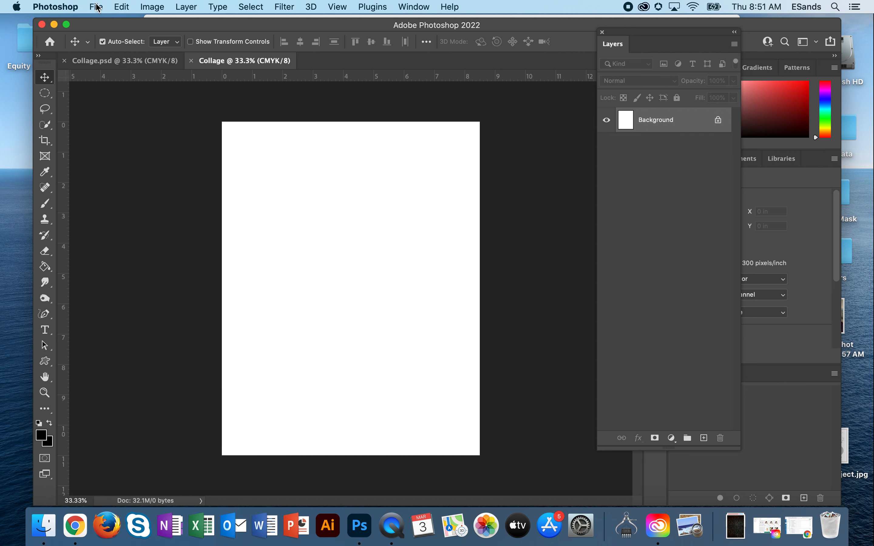
Open the jeffery-erhunse portrait photo of the woman from the Images folder.
left_click(95, 7)
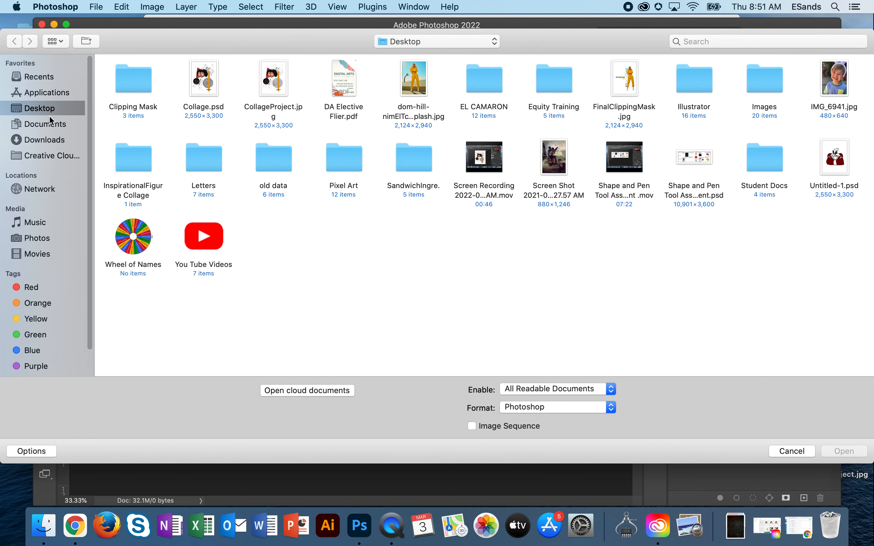
mouse_move(764, 79)
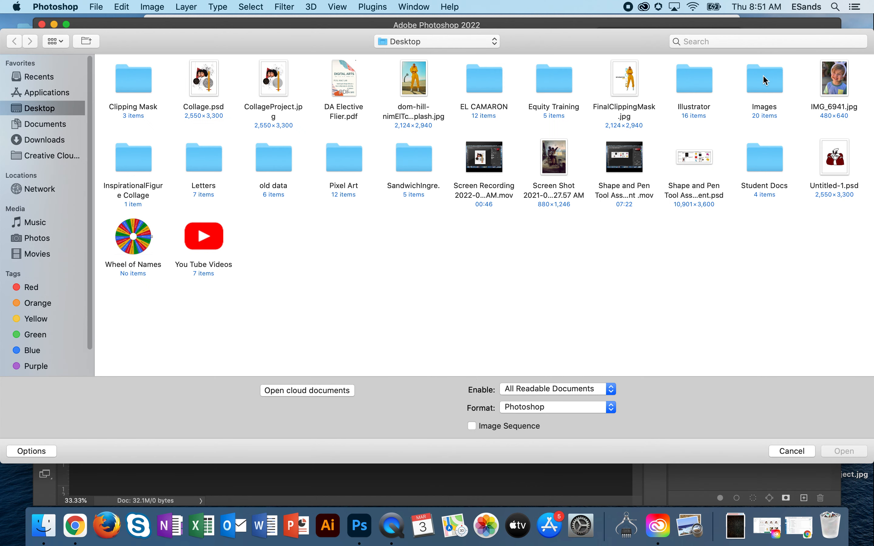
double_click(764, 78)
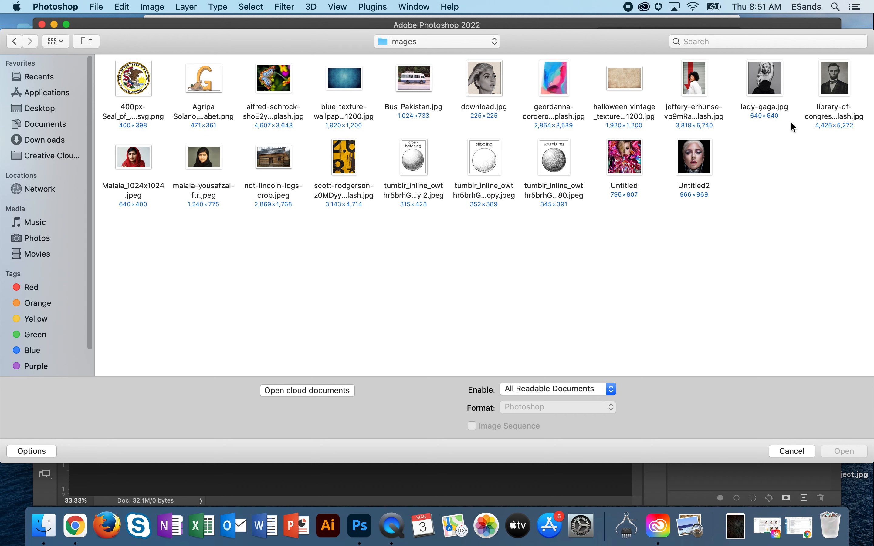
double_click(694, 78)
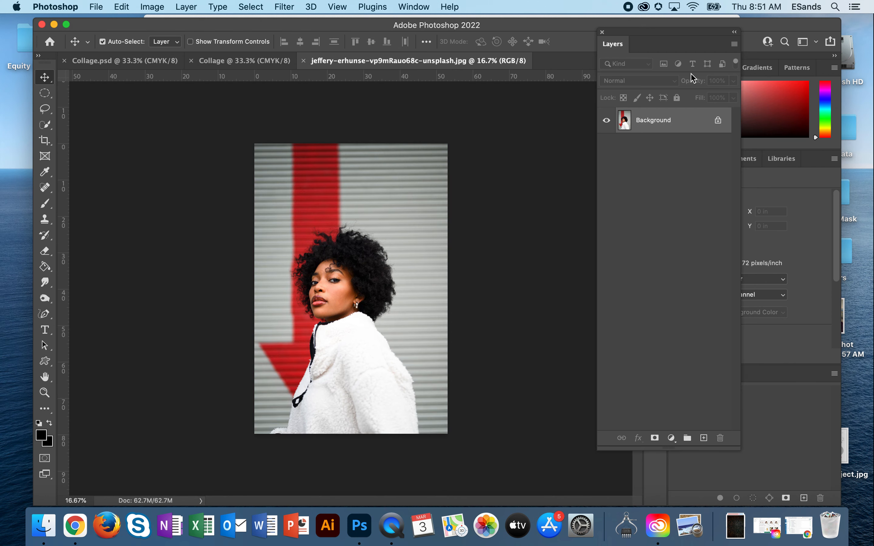
mouse_move(452, 281)
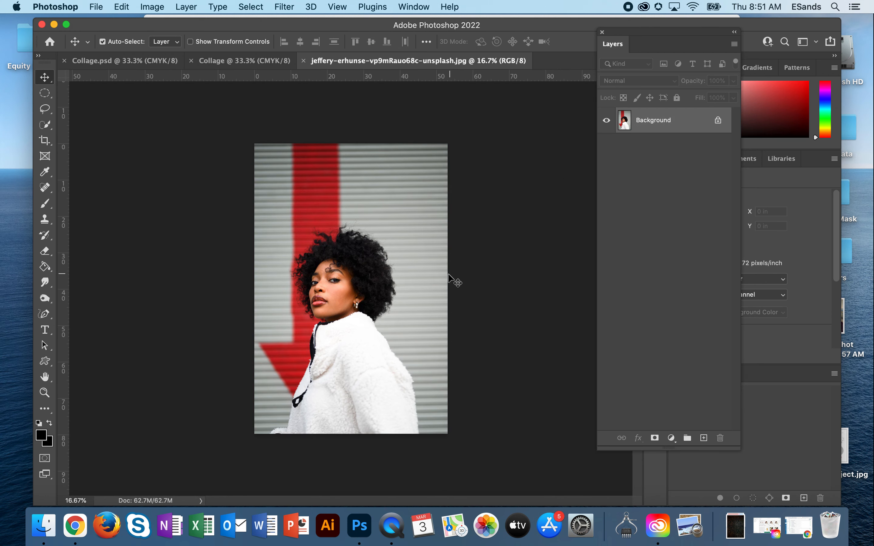
mouse_move(337, 262)
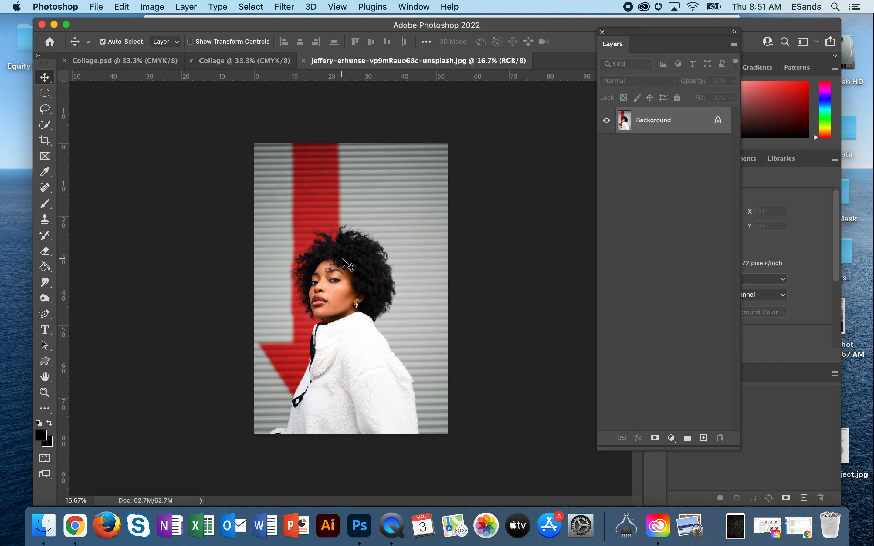
mouse_move(295, 357)
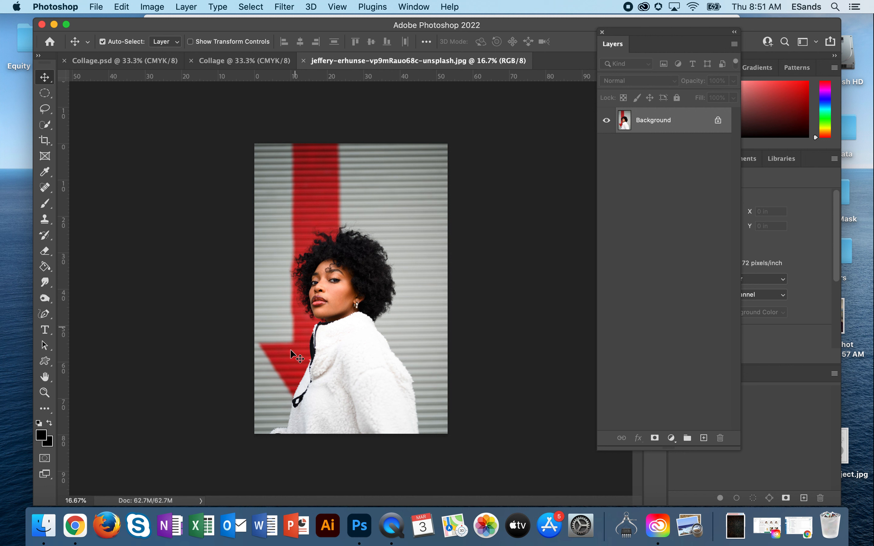
mouse_move(65, 263)
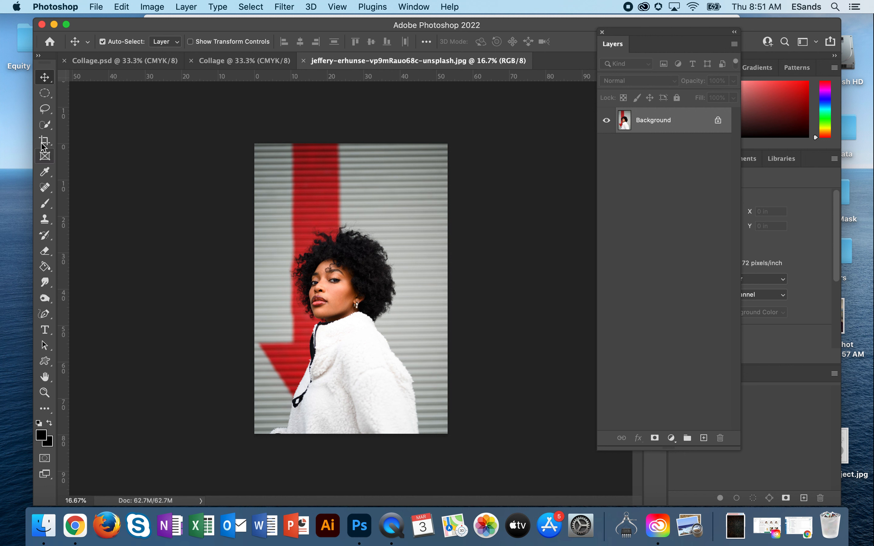
Select the woman and her white jacket with the Quick Selection tool's Select Subject.
left_click(44, 125)
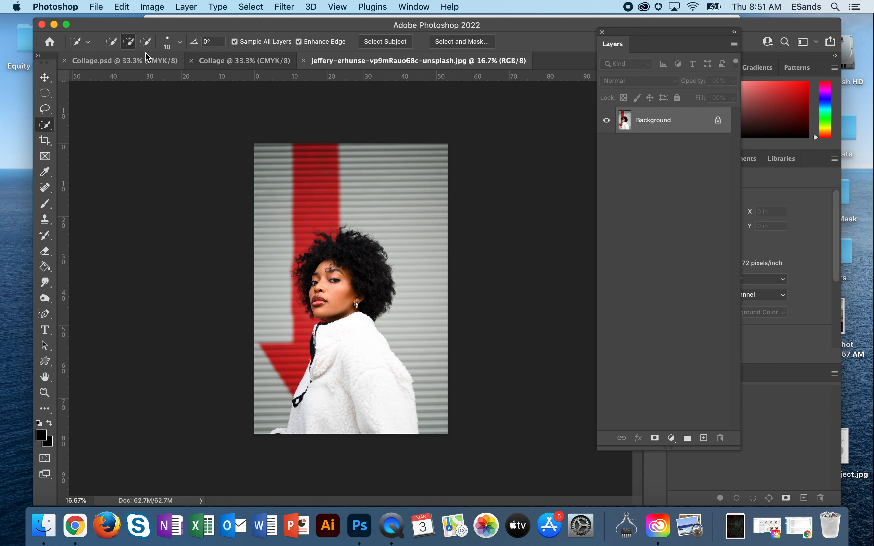
left_click(123, 60)
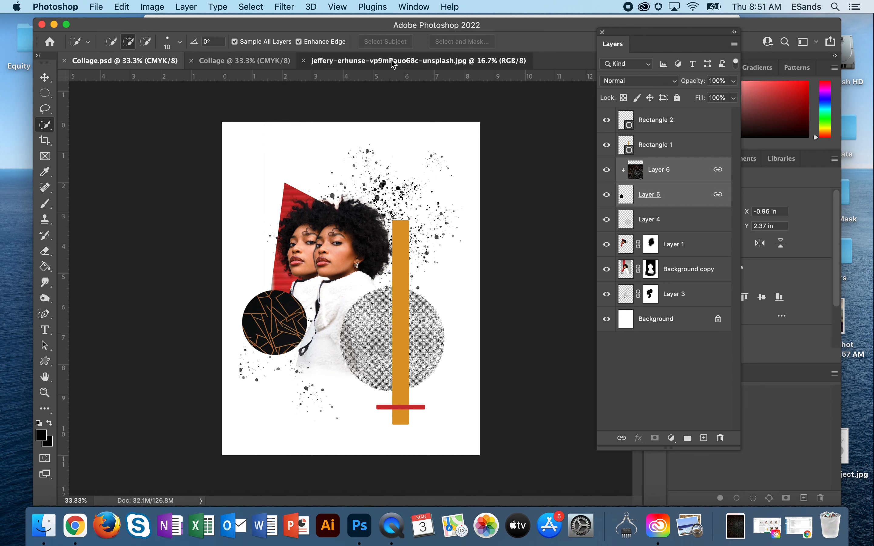
left_click(419, 60)
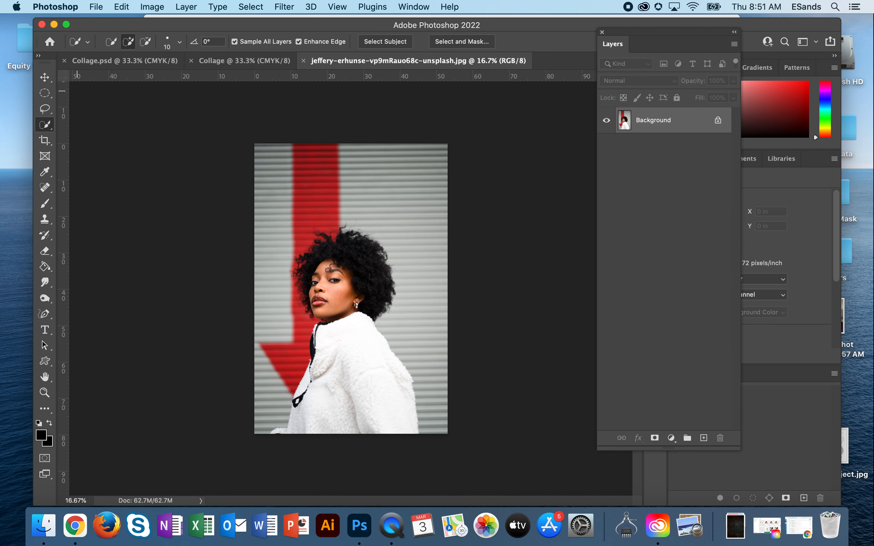
left_click(385, 41)
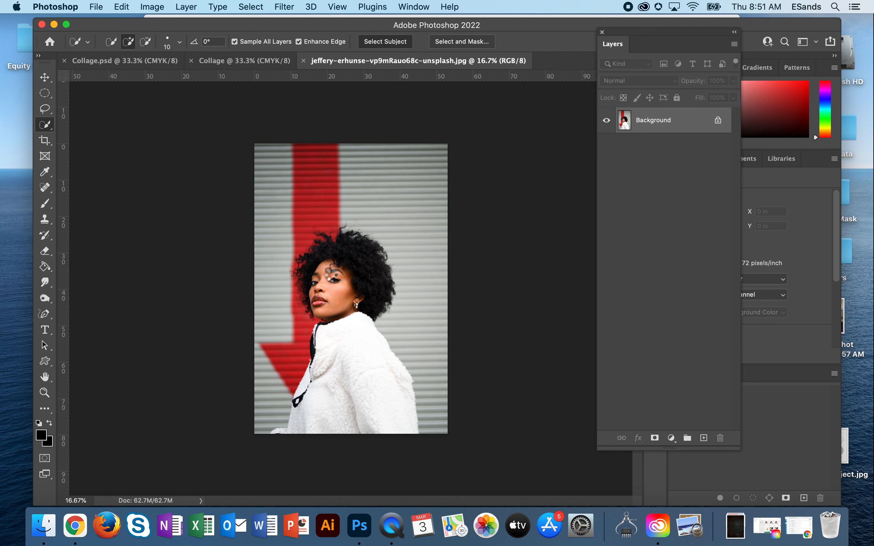
left_click(384, 41)
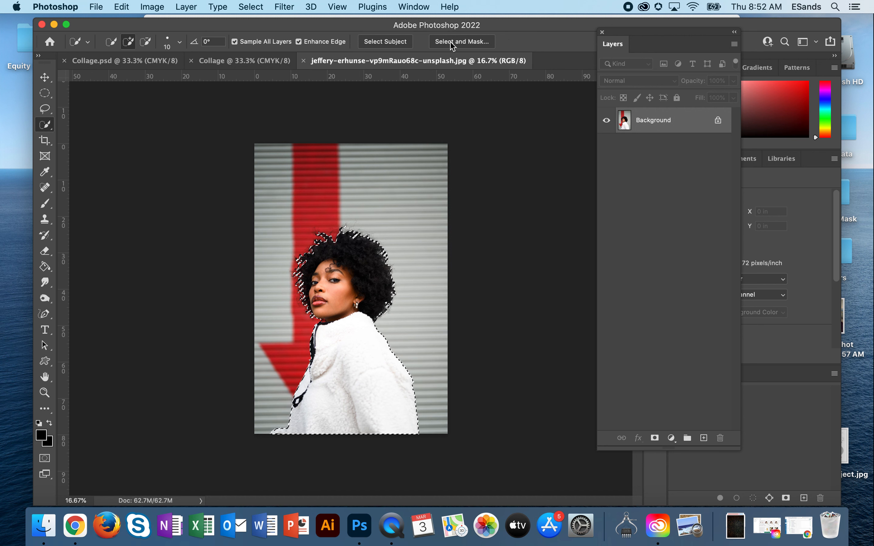
Output the Select and Mask result as a New Layer with Layer Mask, hiding the red wall.
left_click(460, 41)
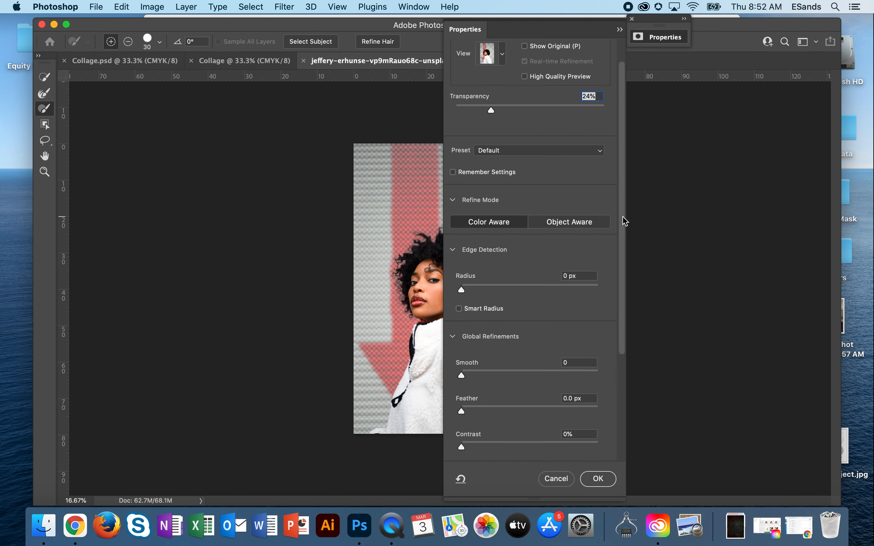
left_click(538, 449)
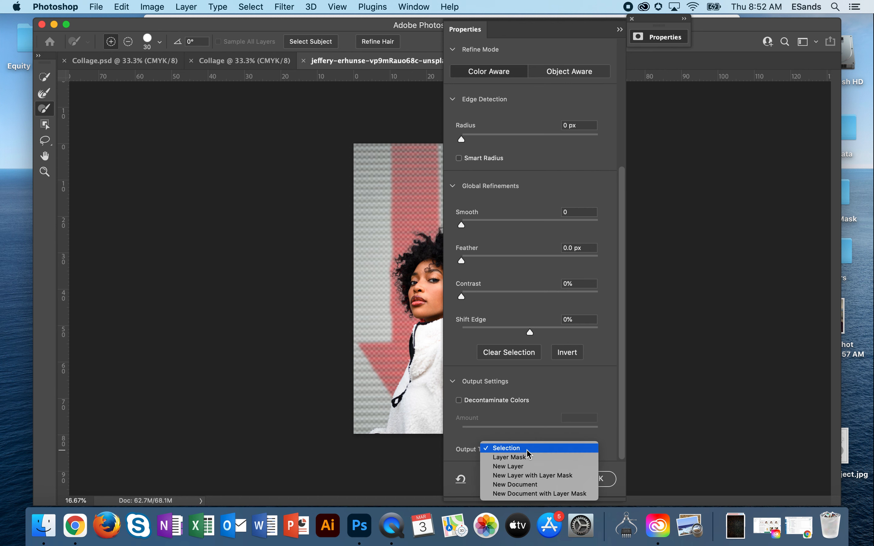
left_click(532, 475)
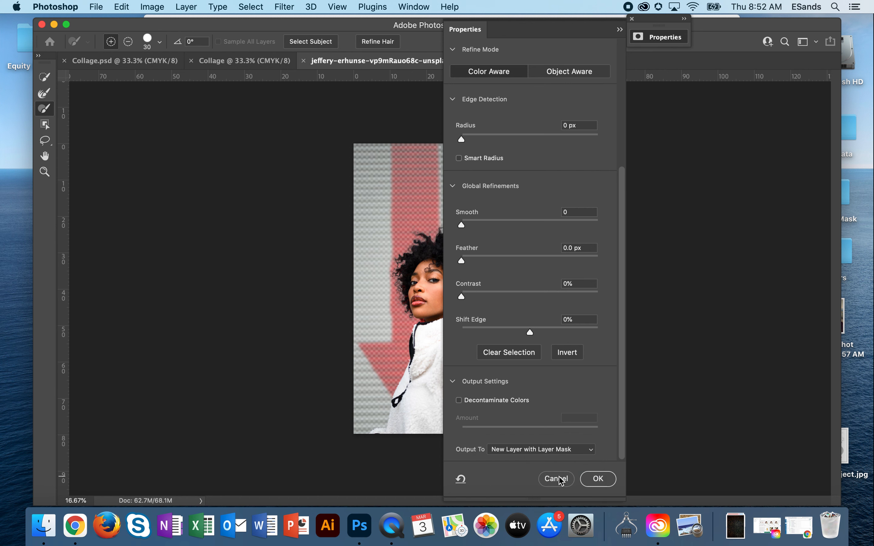
left_click(597, 479)
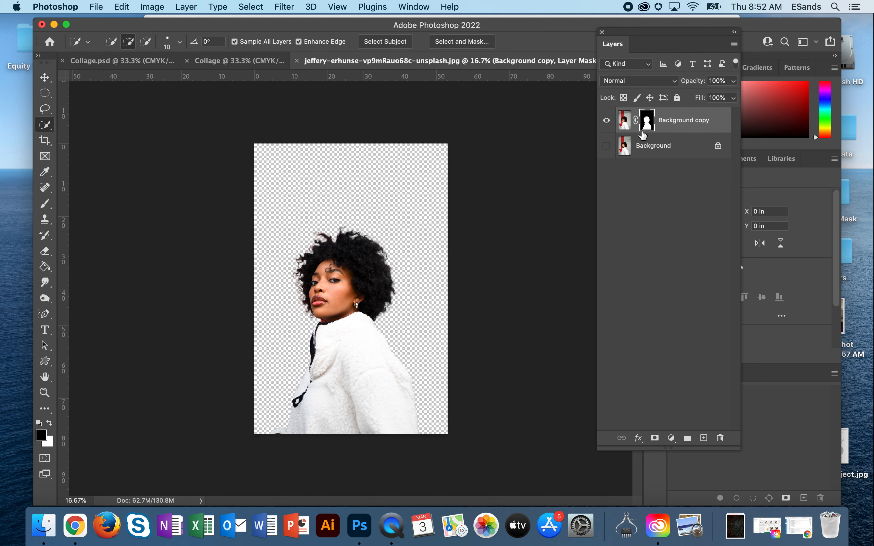
mouse_move(648, 145)
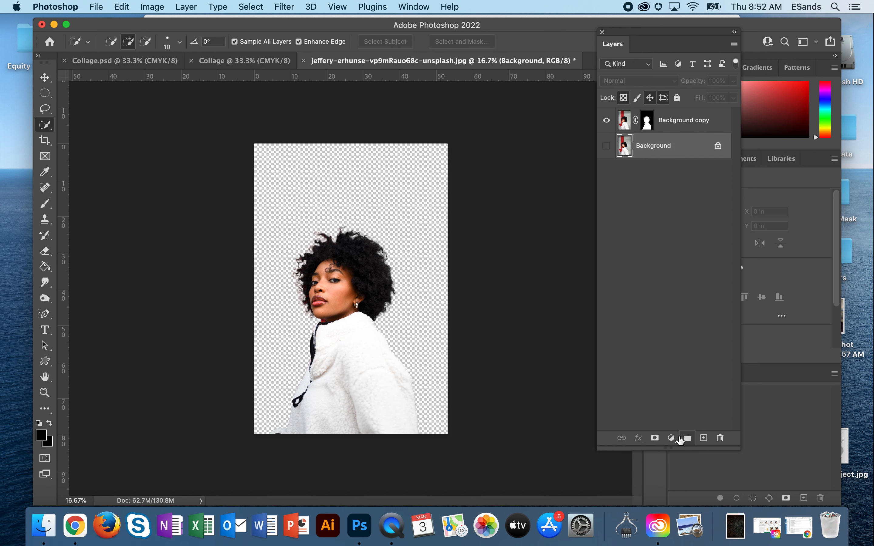
Add a Solid Color fill layer in white (ffffff) behind the cut-out woman.
left_click(672, 439)
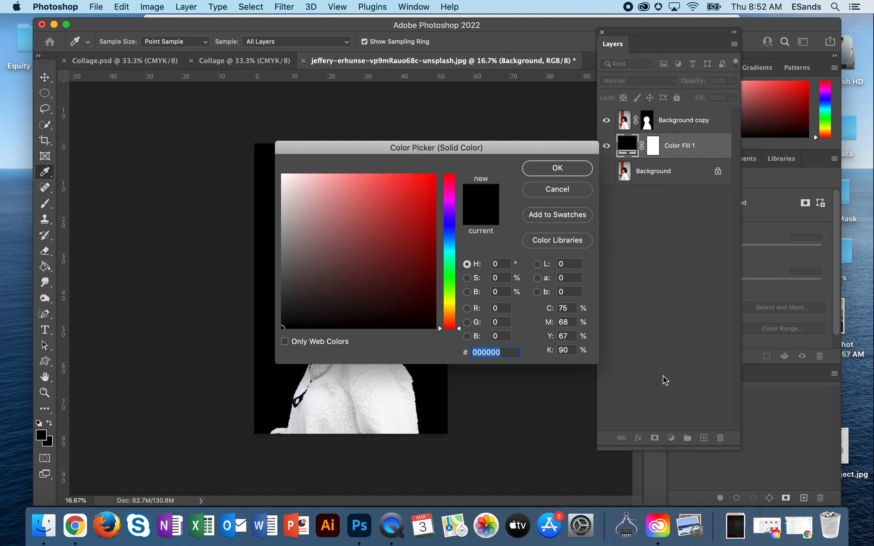
left_click(281, 325)
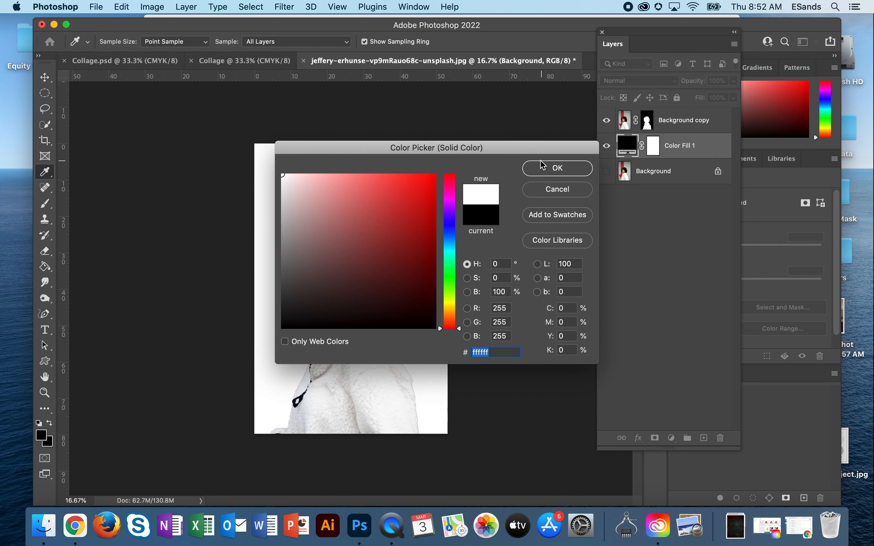
left_click(556, 168)
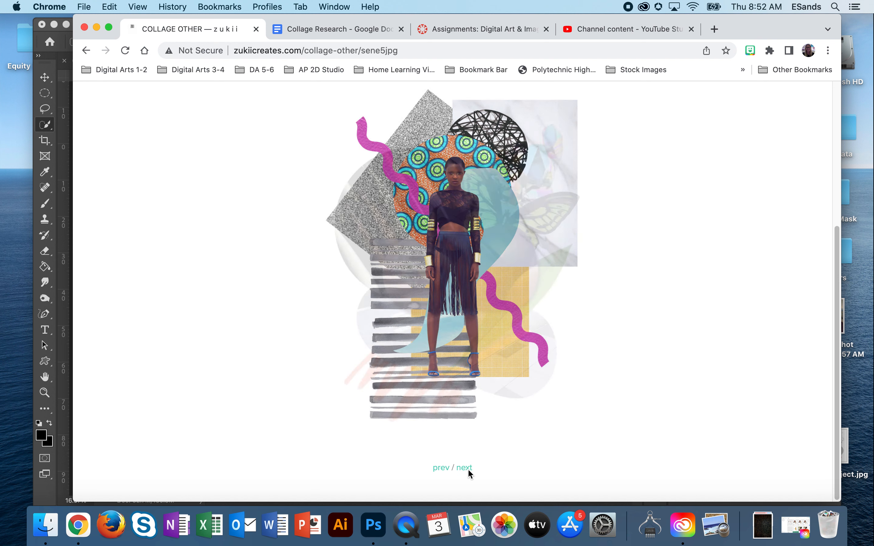
Browse two more example collages in the Chrome reference gallery.
left_click(465, 468)
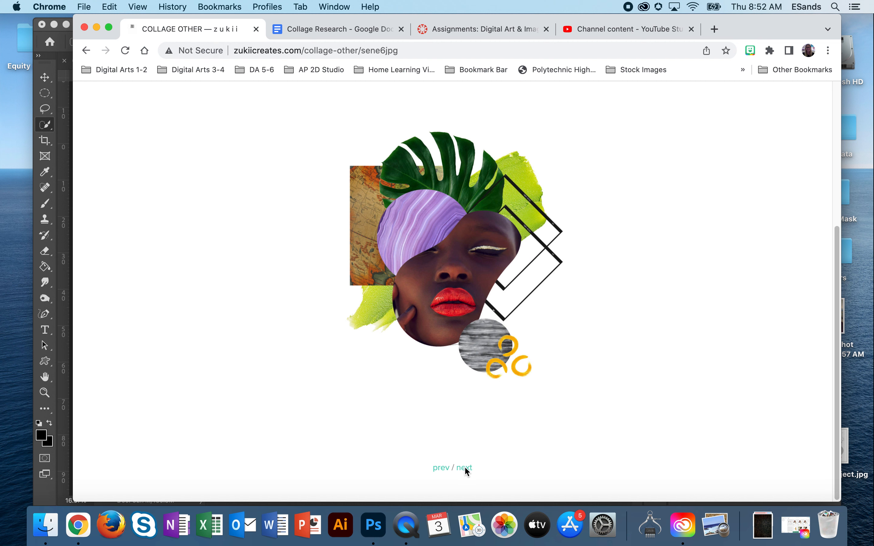
left_click(464, 468)
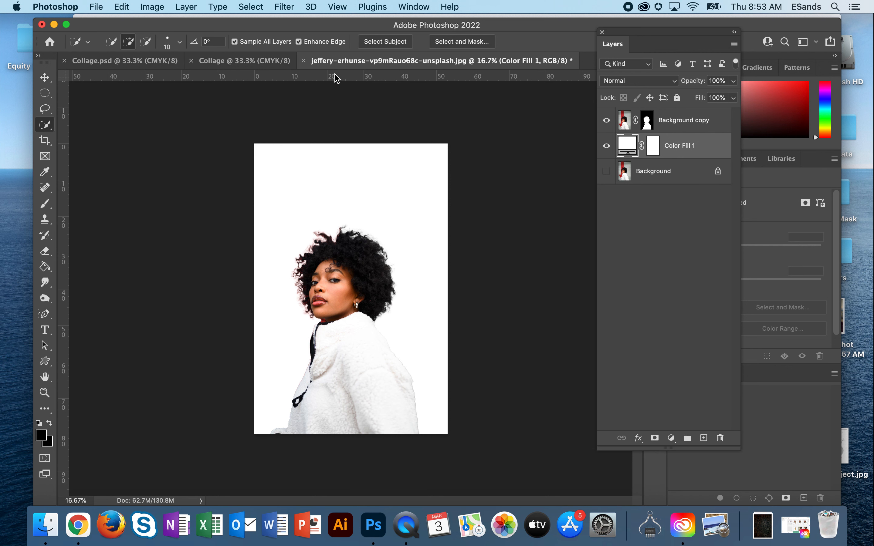
Bring the woman into Collage and scale her to about 5.45 x 8.39 in on the left.
left_click(45, 77)
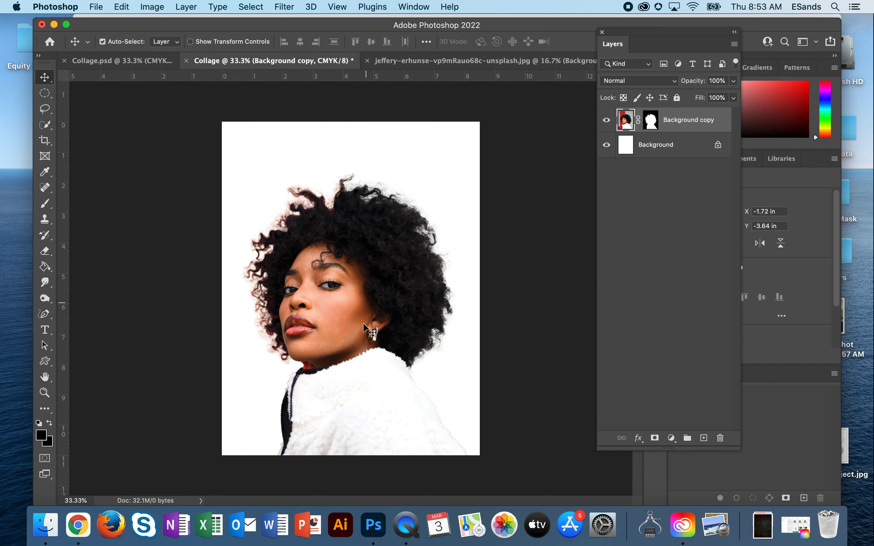
left_click_drag(368, 334, 355, 304)
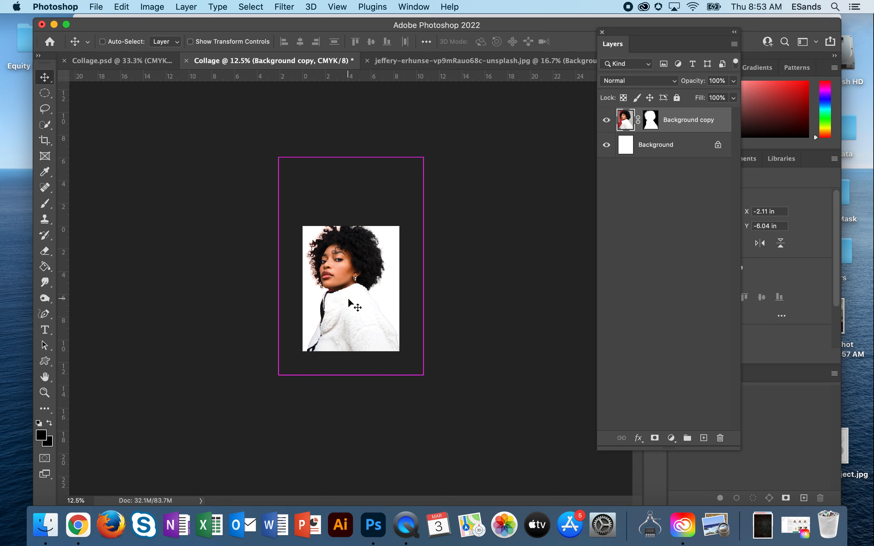
key("cmd+t")
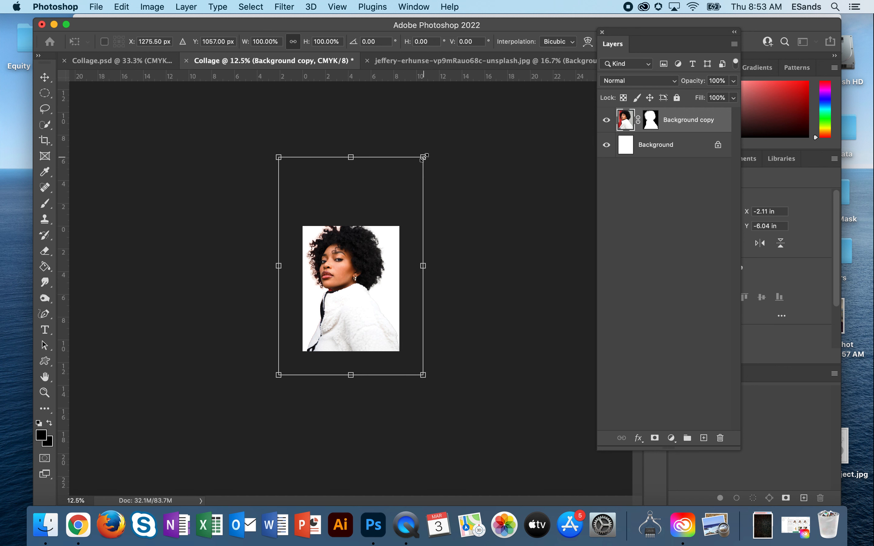
left_click_drag(424, 157, 389, 212)
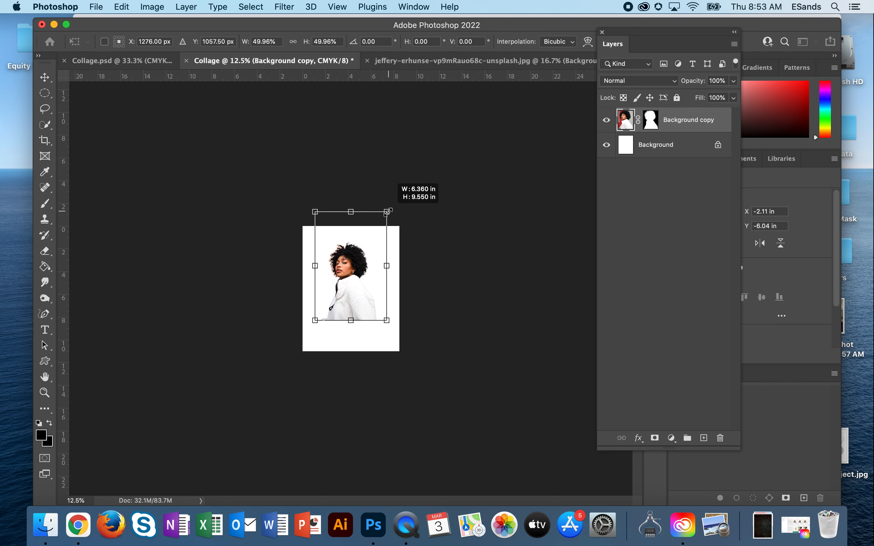
left_click_drag(388, 212, 382, 217)
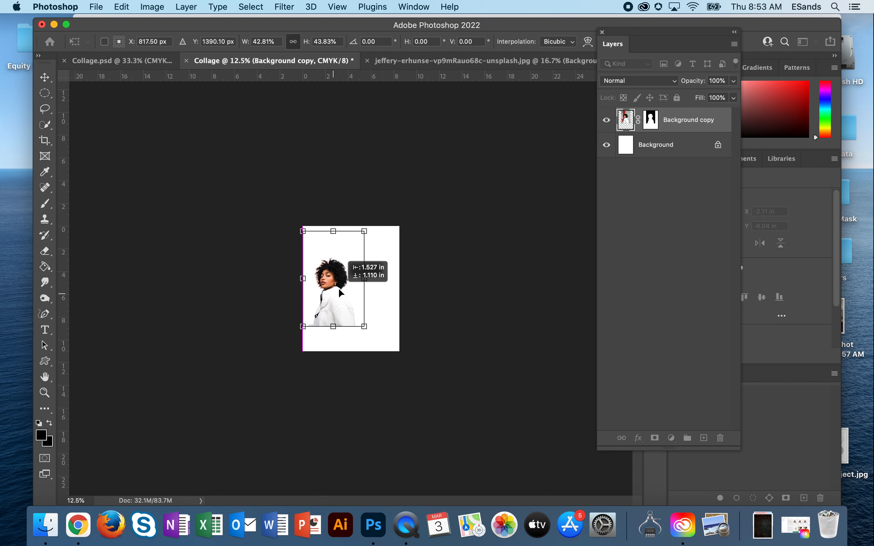
left_click_drag(331, 279, 350, 268)
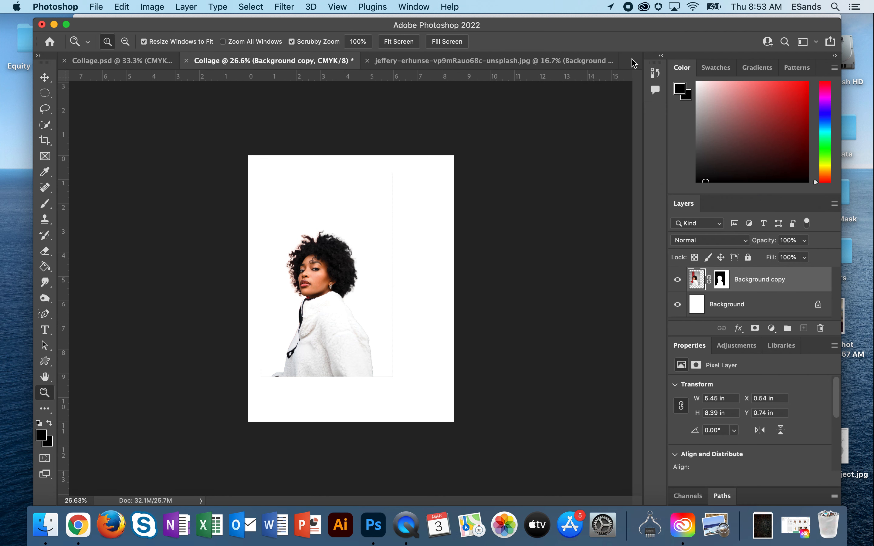
mouse_move(635, 63)
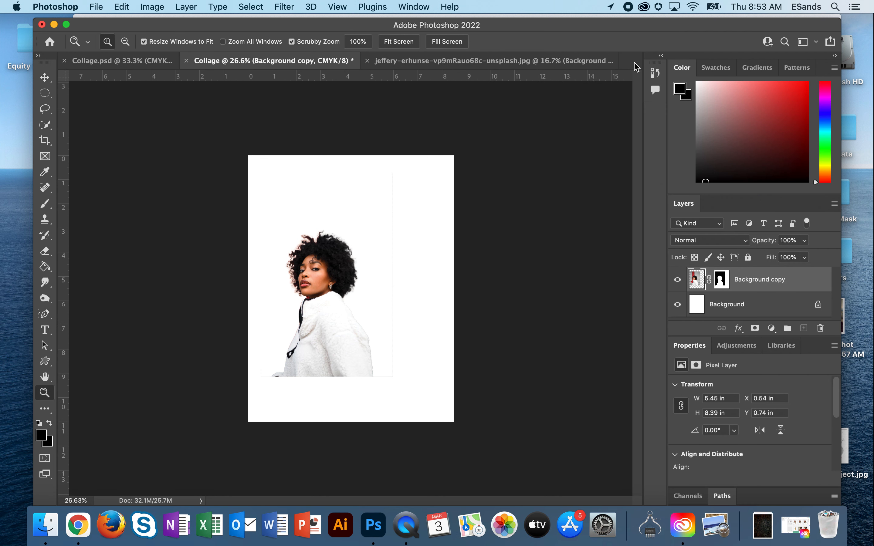
mouse_move(457, 121)
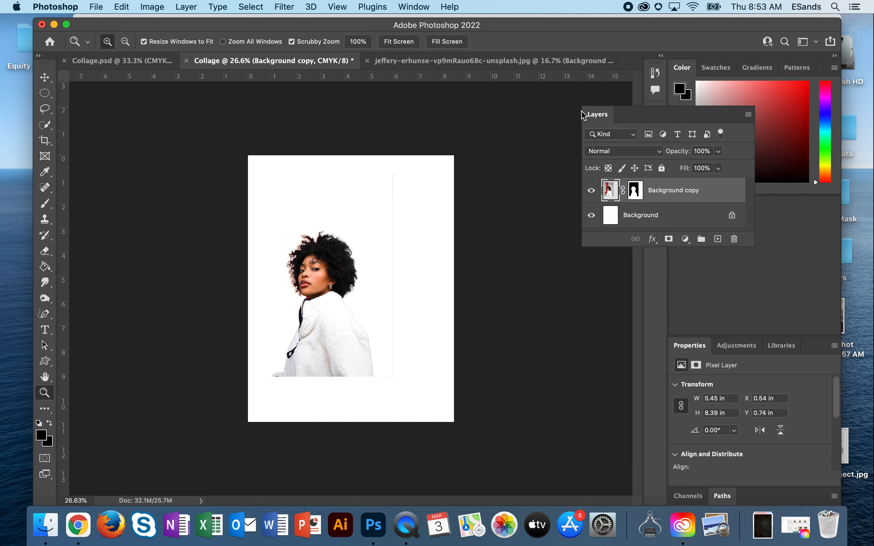
Float the Layers panel beside the canvas and target the woman's layer mask.
left_click_drag(597, 114, 557, 104)
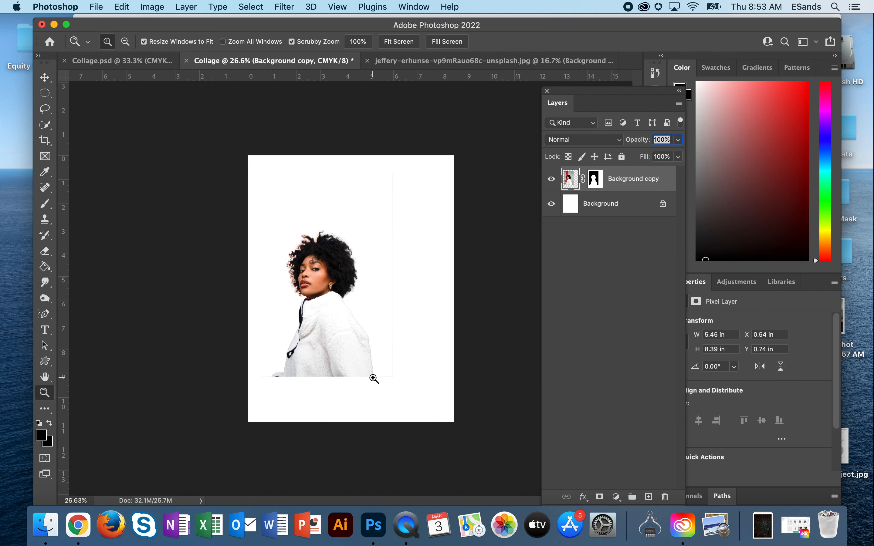
left_click(594, 178)
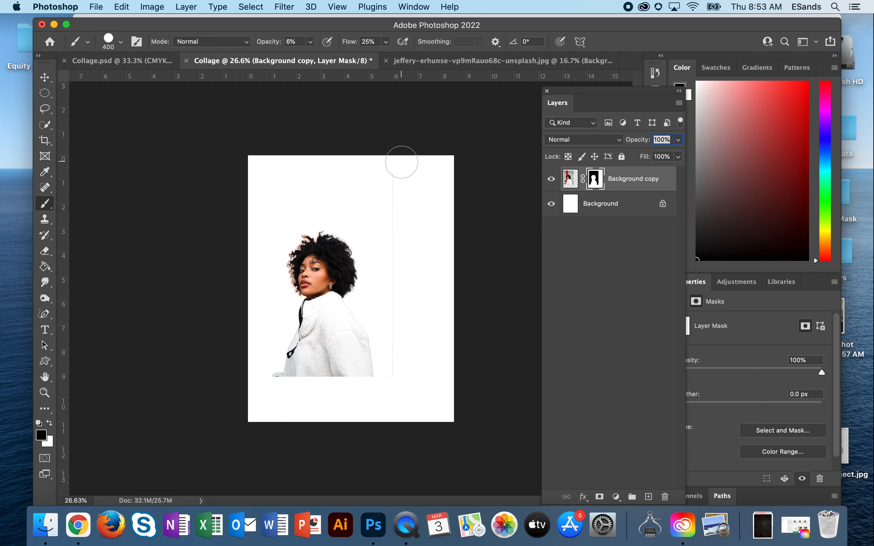
mouse_move(87, 441)
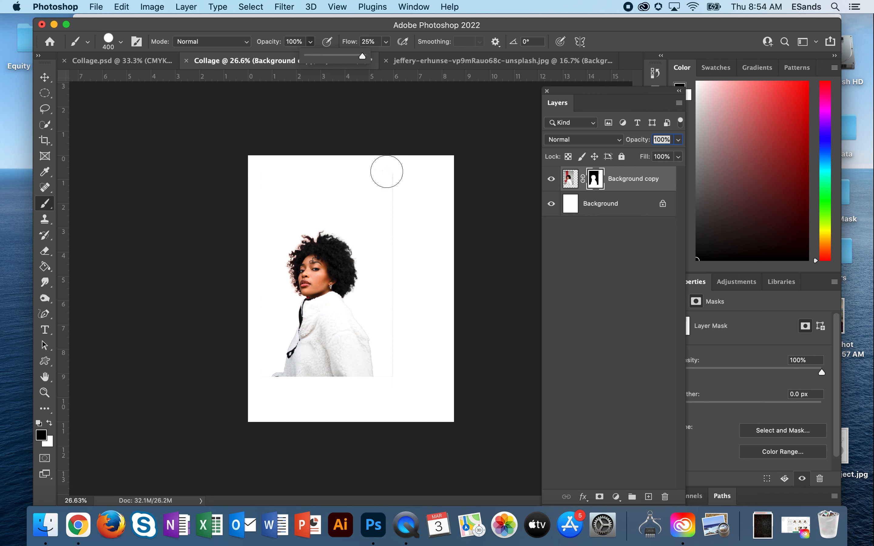
Paint black on the mask over the stray edge line right of the woman.
left_click_drag(386, 172, 407, 363)
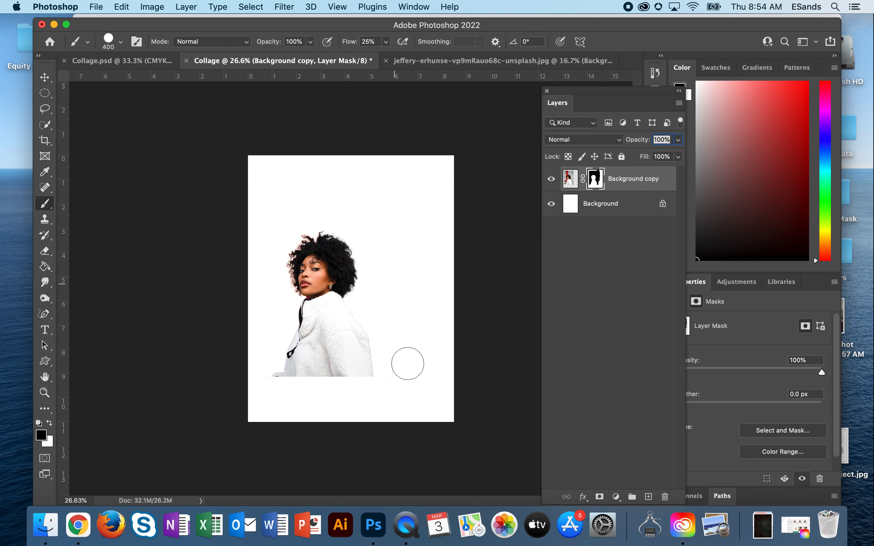
mouse_move(419, 215)
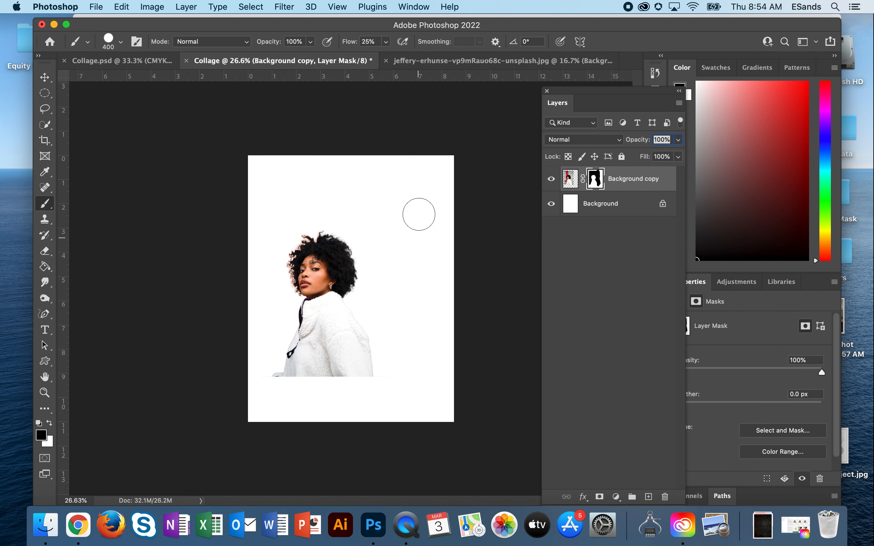
mouse_move(258, 386)
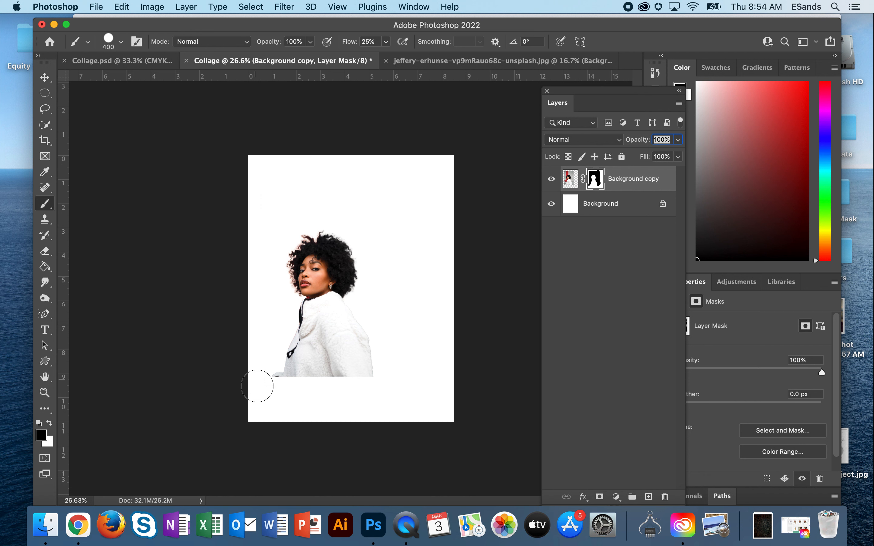
mouse_move(392, 324)
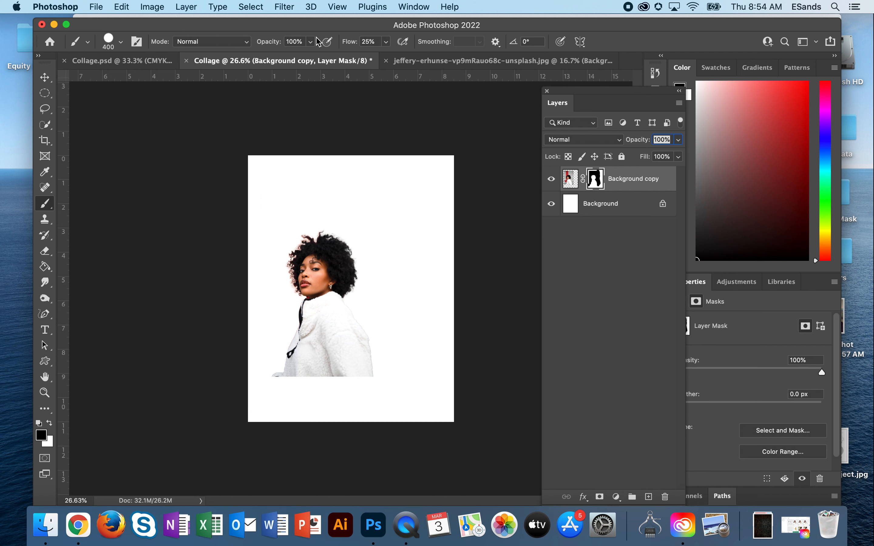
Lower the brush painting opacity step by step down to about 18%.
left_click_drag(312, 56, 273, 56)
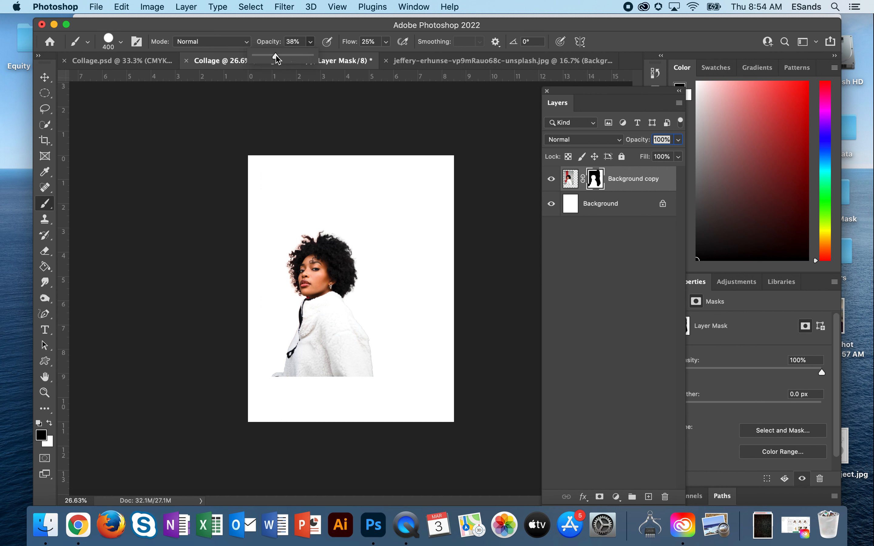
left_click_drag(276, 58, 267, 58)
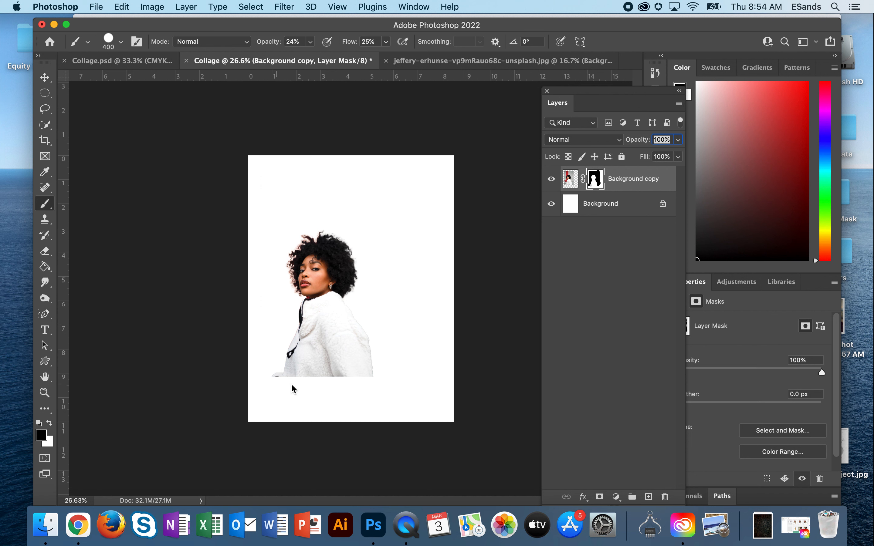
mouse_move(319, 165)
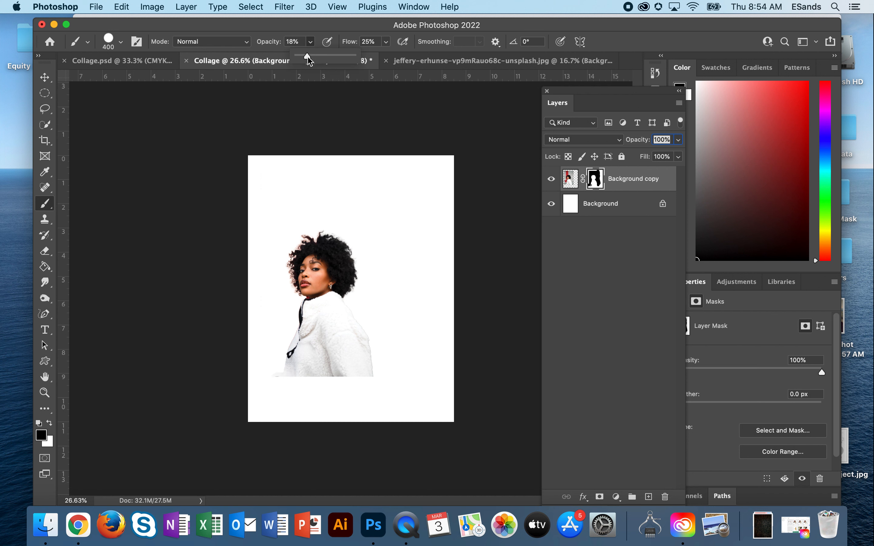
left_click_drag(306, 56, 304, 56)
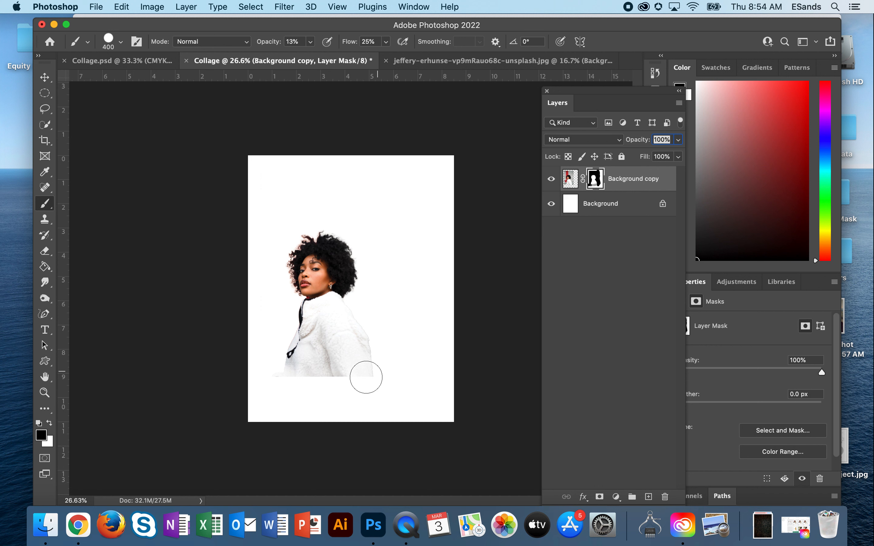
mouse_move(353, 386)
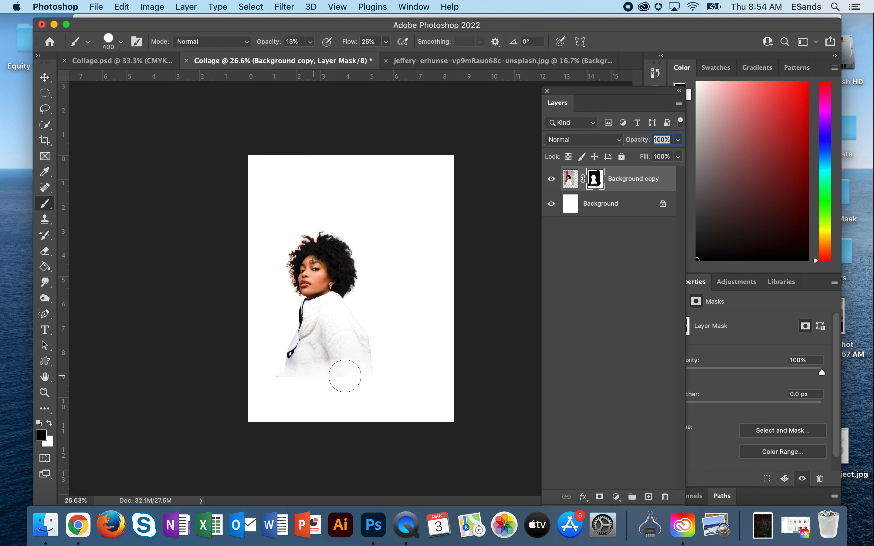
mouse_move(251, 370)
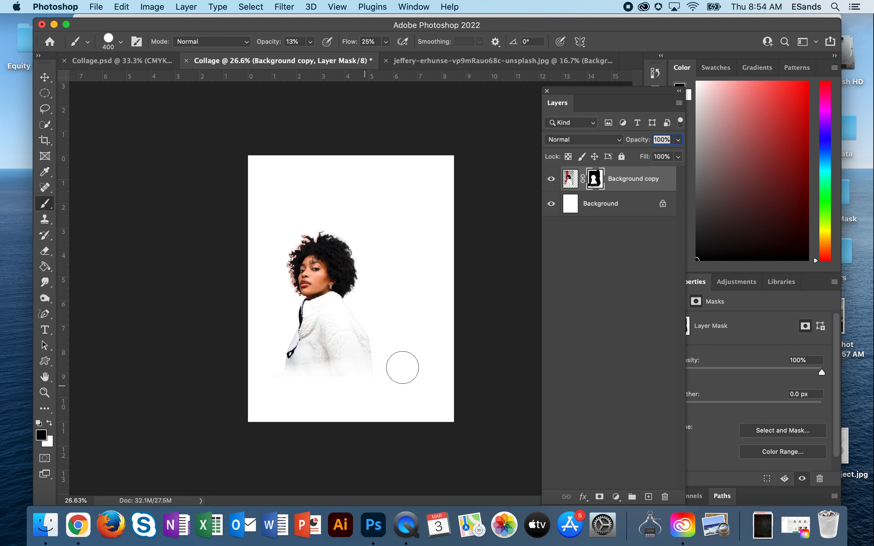
mouse_move(297, 383)
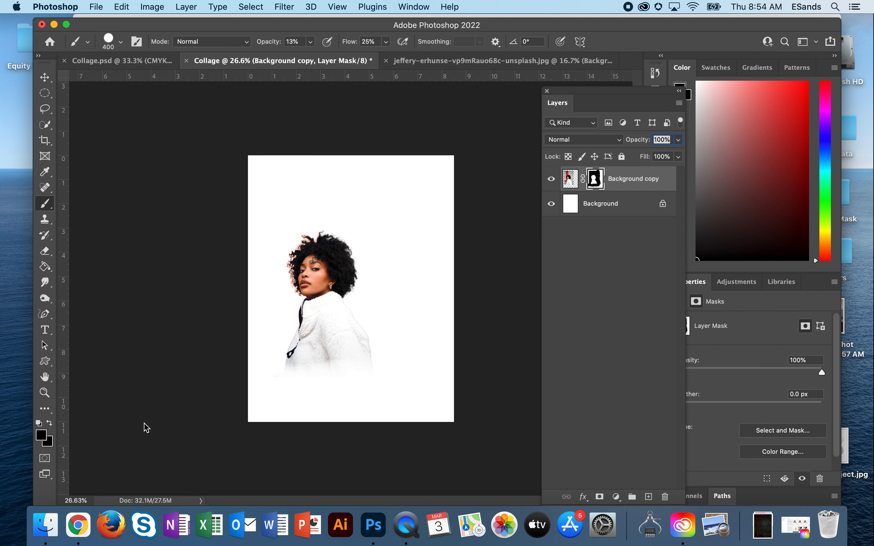
Paint the Background copy mask so the lower jacket fades into the white page.
left_click(324, 366)
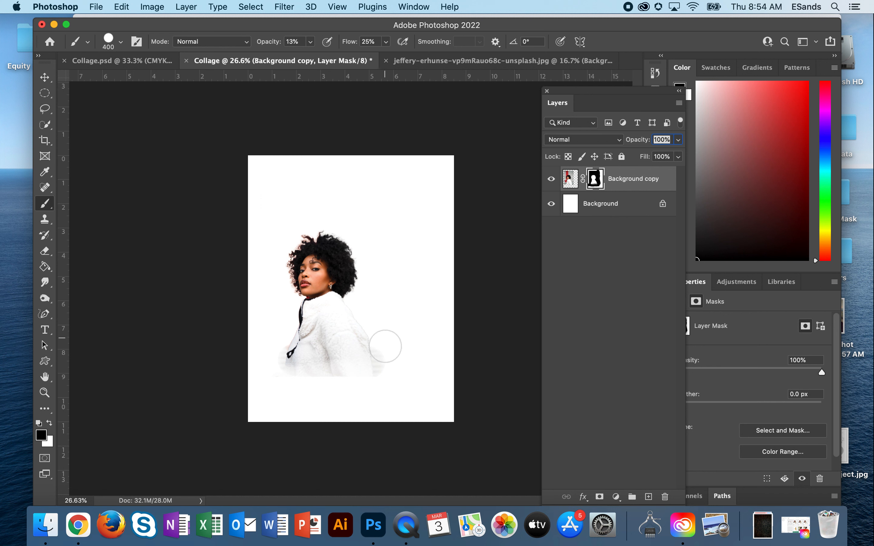
mouse_move(379, 356)
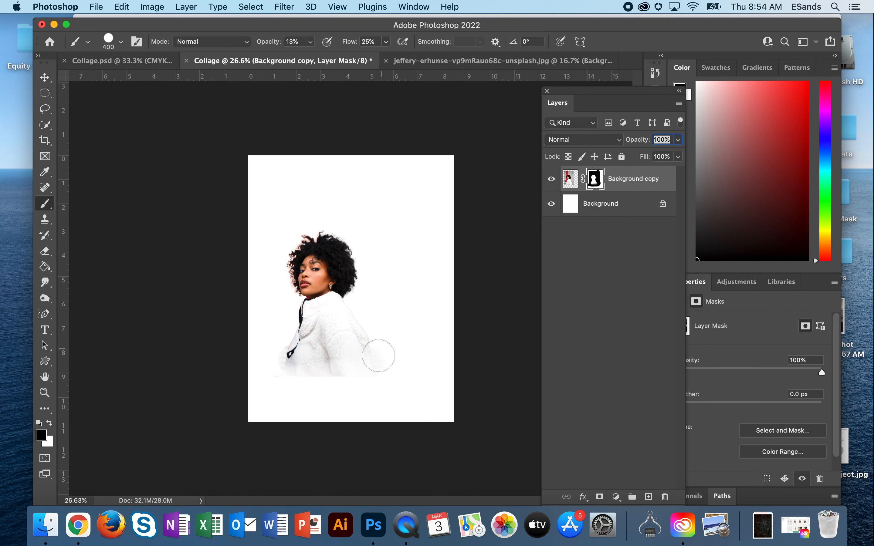
mouse_move(319, 386)
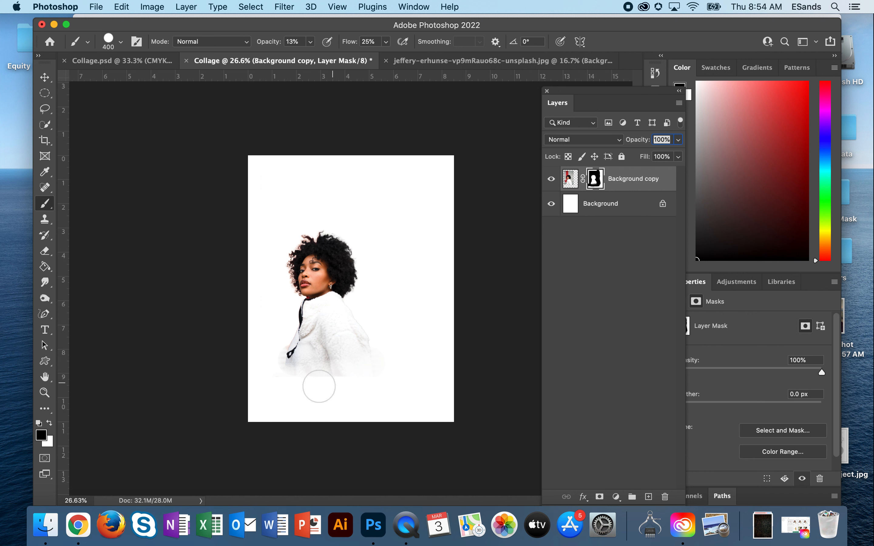
mouse_move(322, 383)
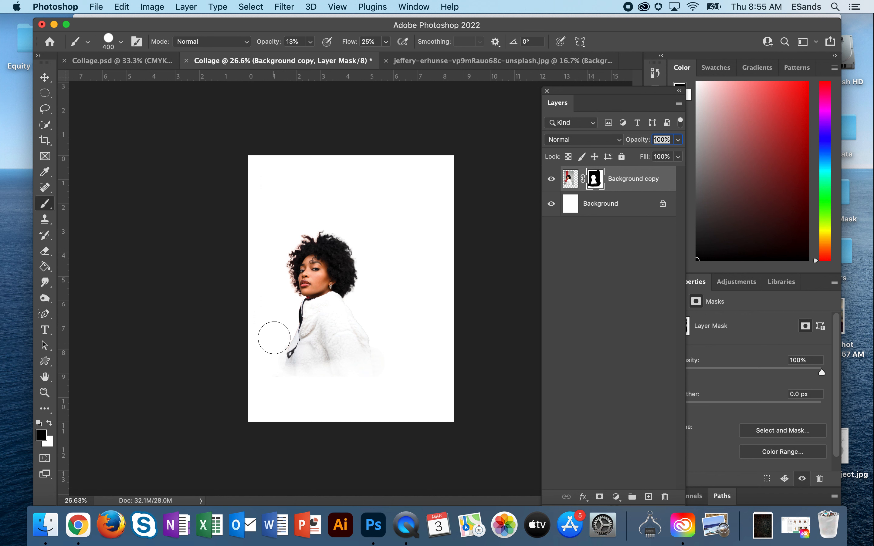
mouse_move(272, 329)
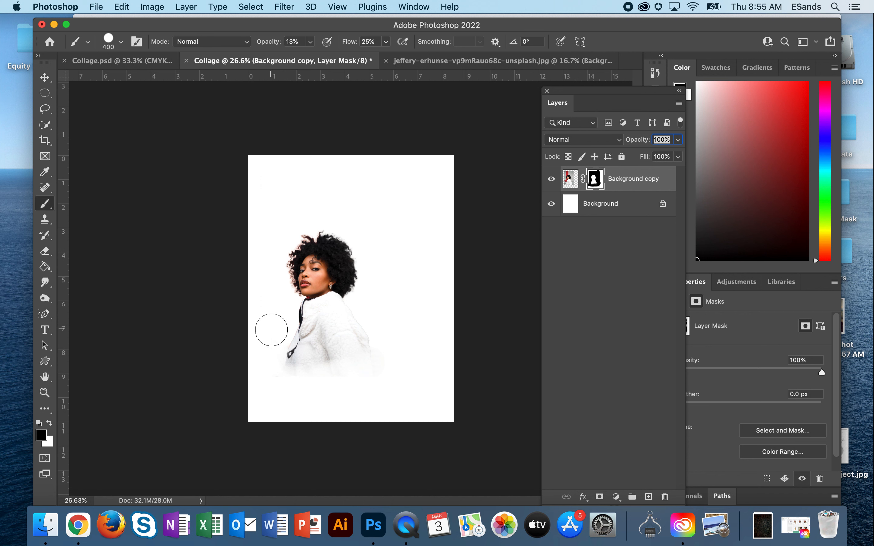
left_click_drag(271, 329, 286, 372)
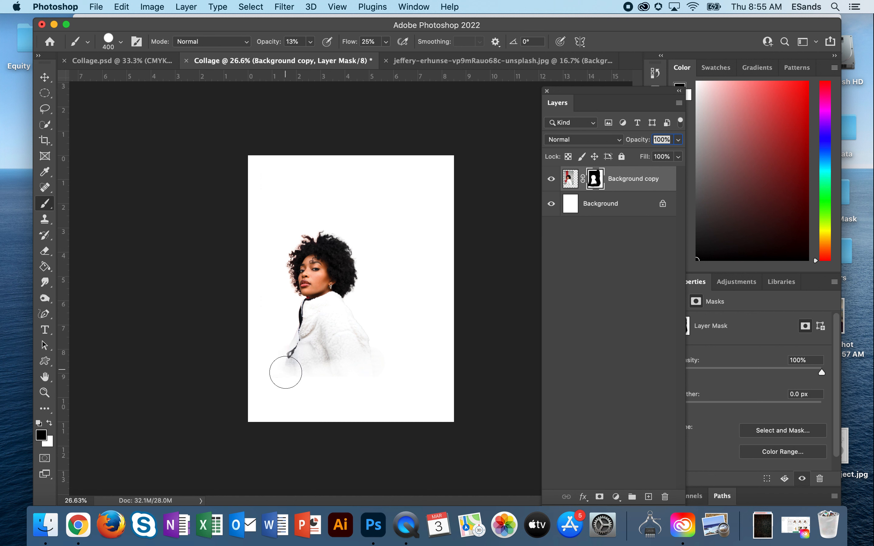
mouse_move(397, 344)
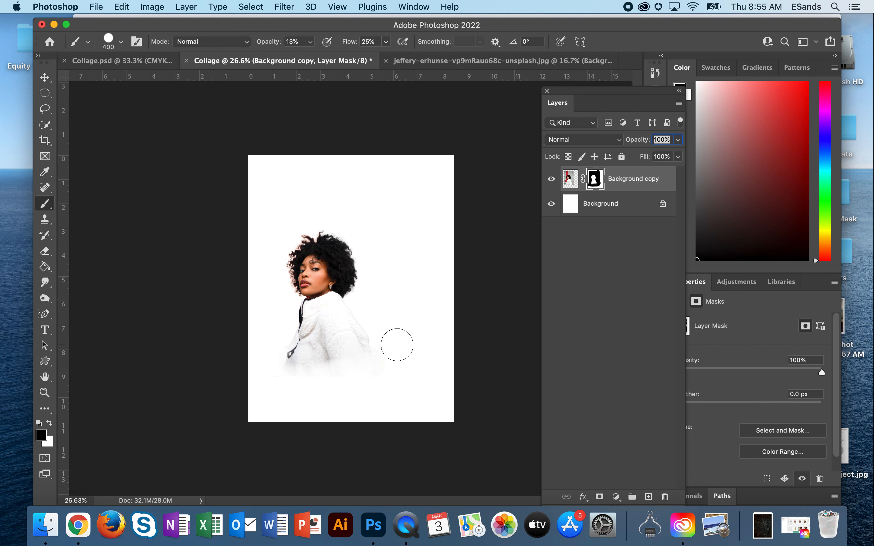
mouse_move(359, 187)
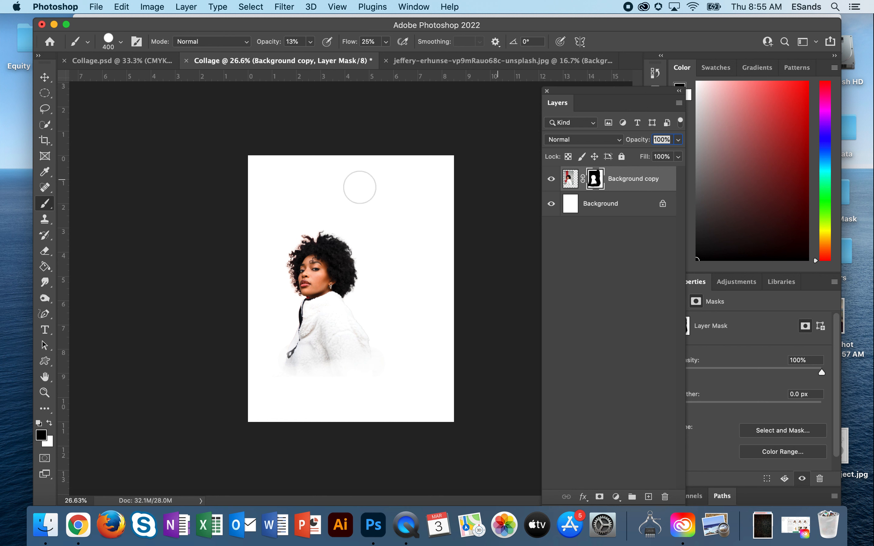
left_click(44, 360)
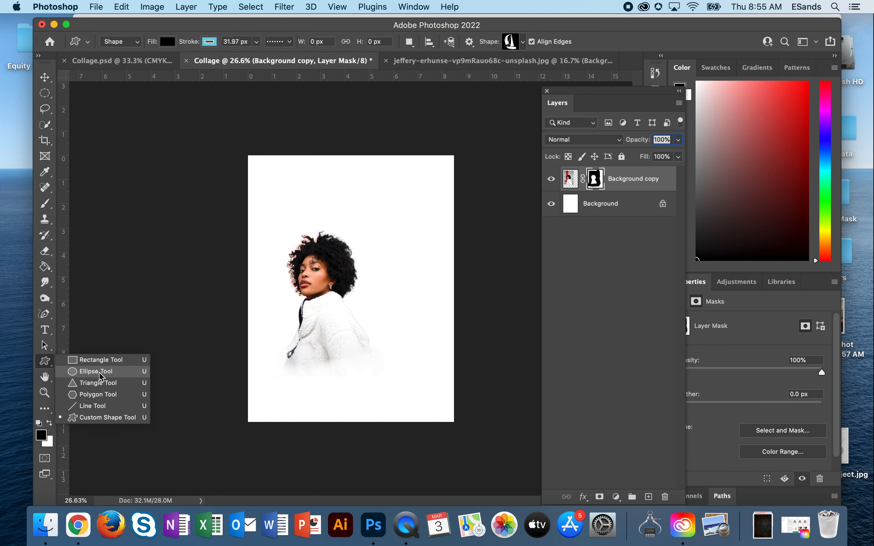
Draw a large black circle with the Ellipse Tool and shift it right over the portrait.
left_click(96, 371)
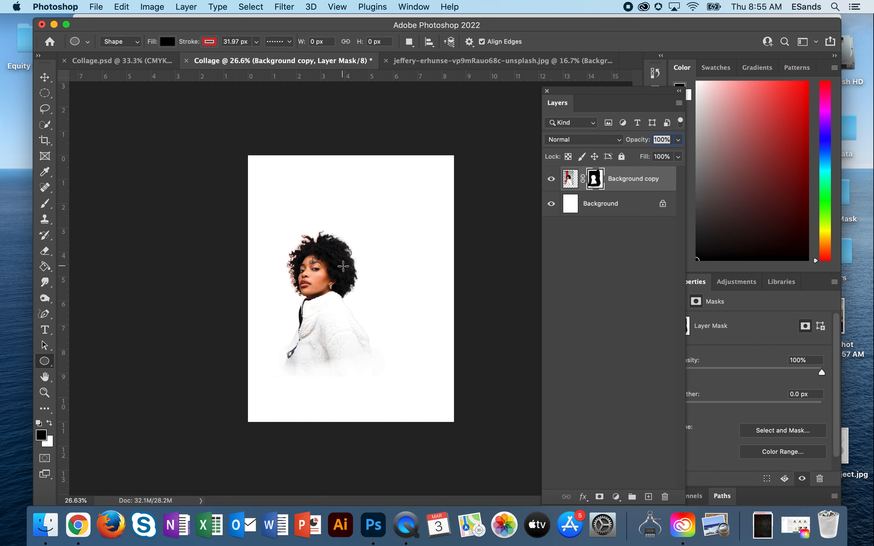
left_click_drag(344, 265, 407, 351)
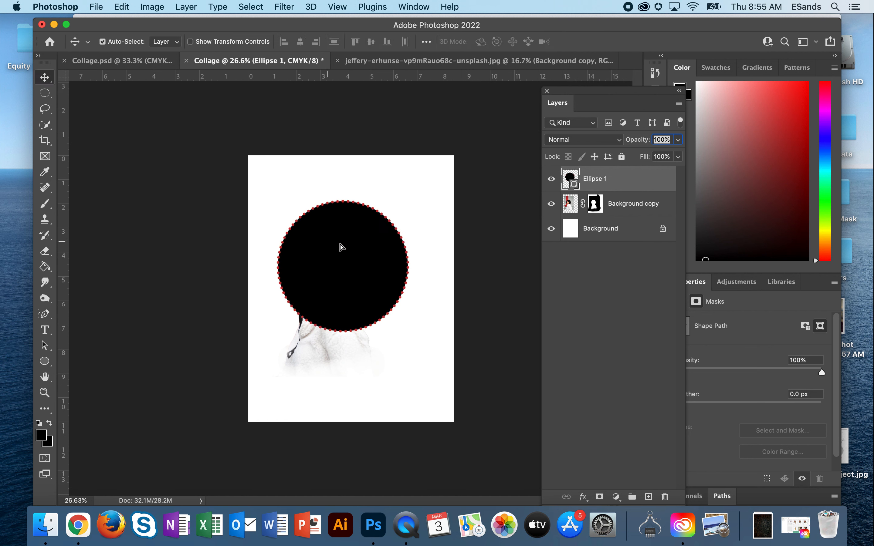
left_click_drag(329, 262, 368, 256)
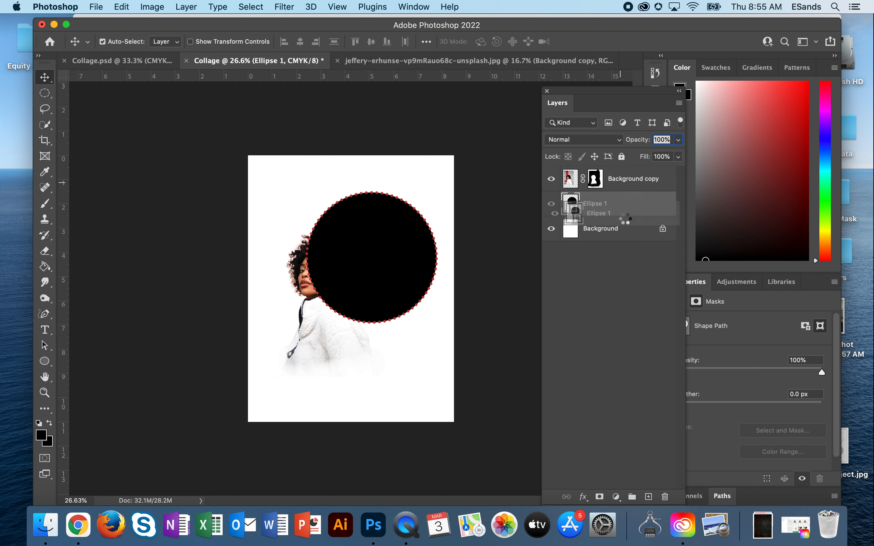
Move the circle behind the woman's layer and fill it with red.
left_click(595, 203)
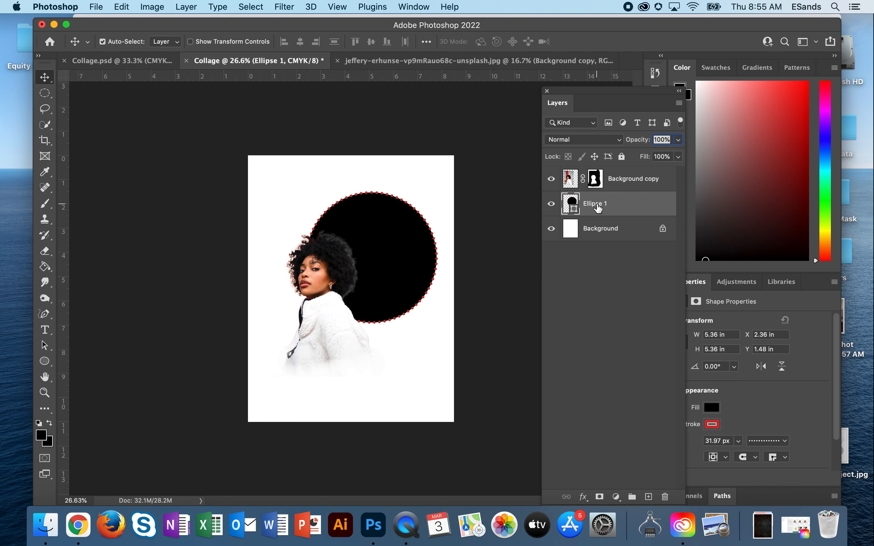
mouse_move(39, 366)
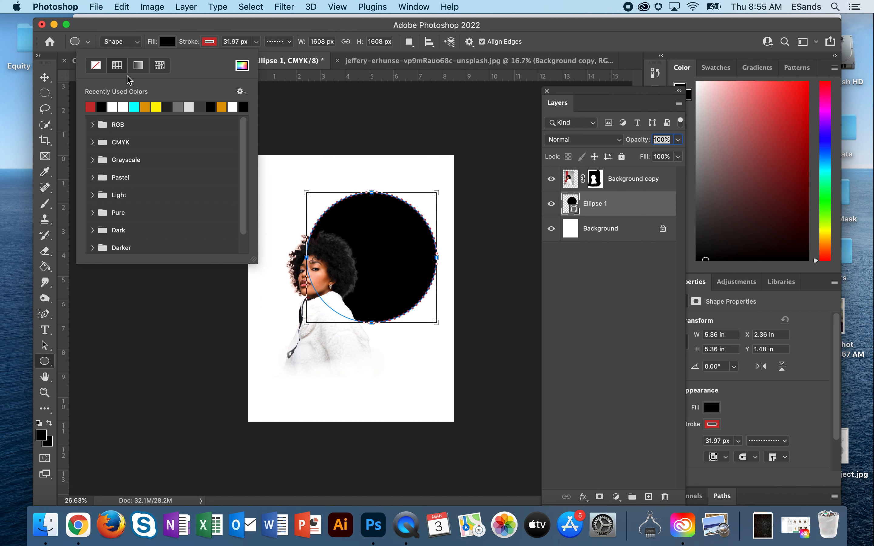
left_click(89, 106)
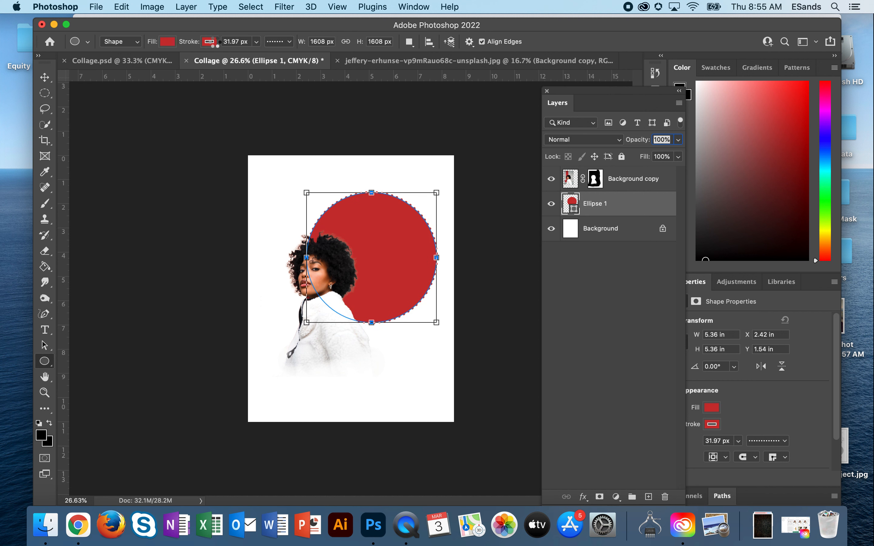
left_click(167, 41)
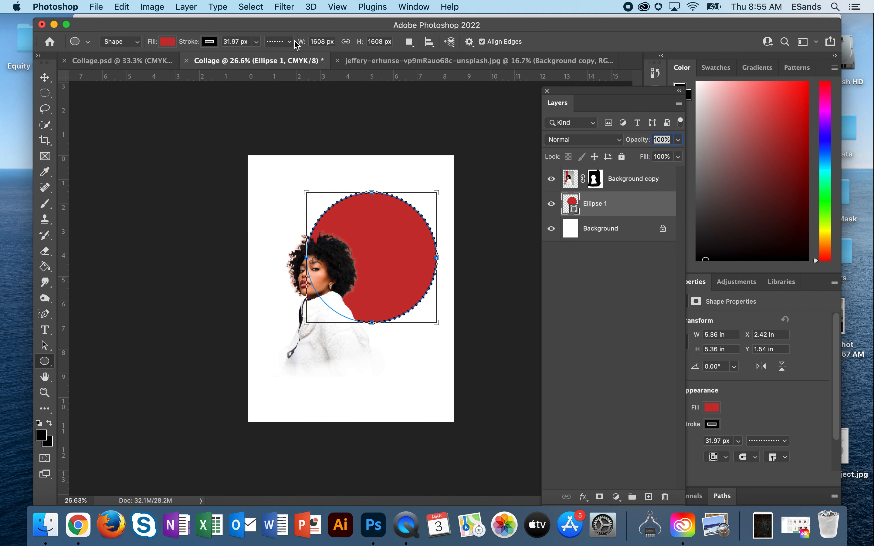
Give the circle a black dotted dashed stroke via Stroke More Options.
left_click(277, 41)
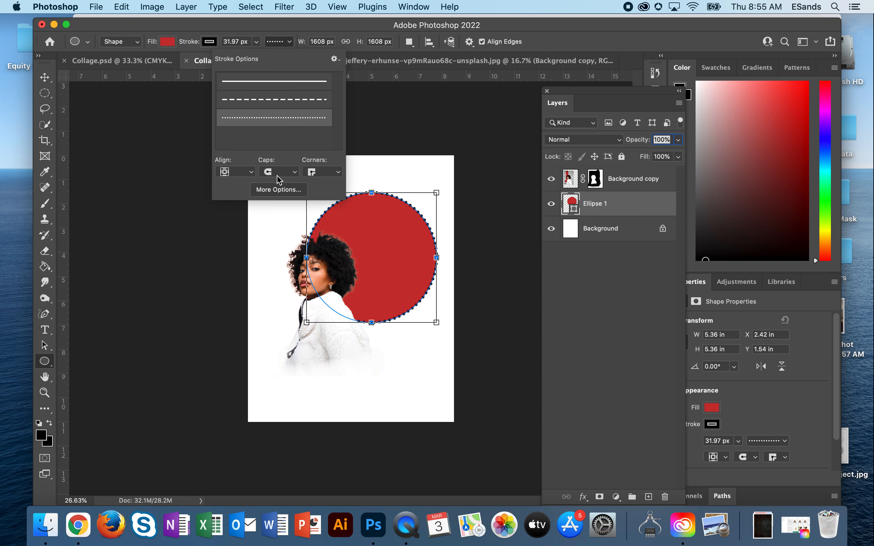
left_click(277, 189)
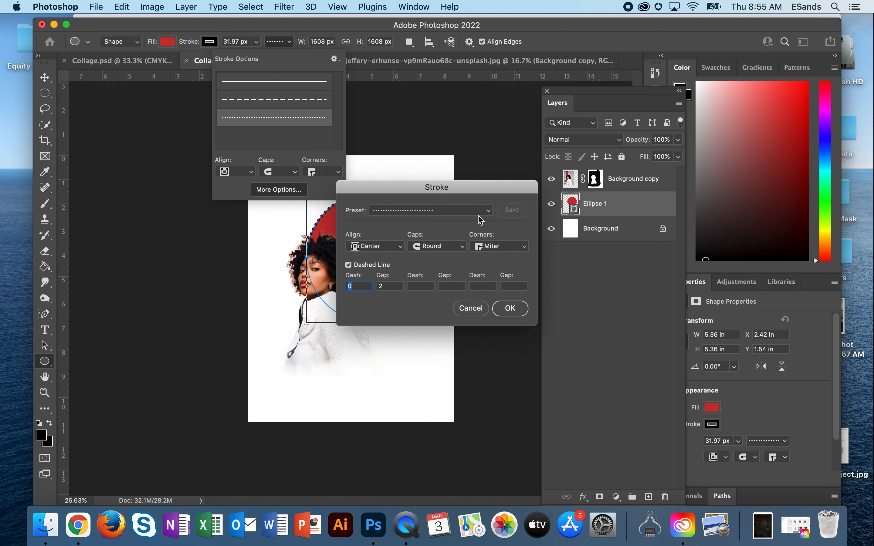
mouse_move(364, 299)
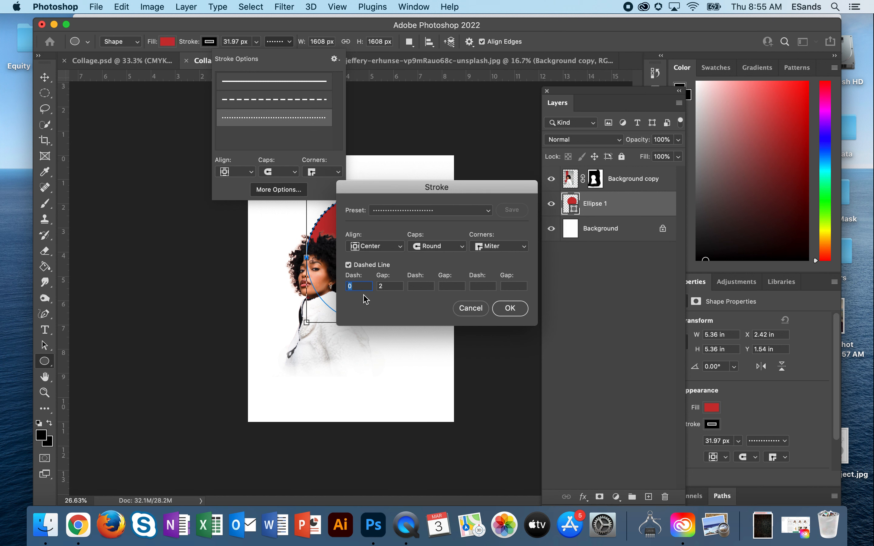
mouse_move(346, 268)
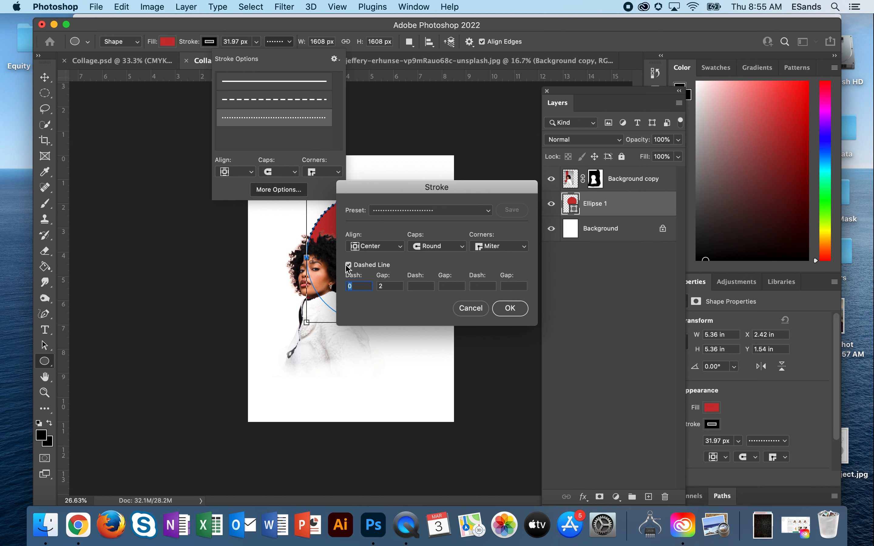
left_click(348, 265)
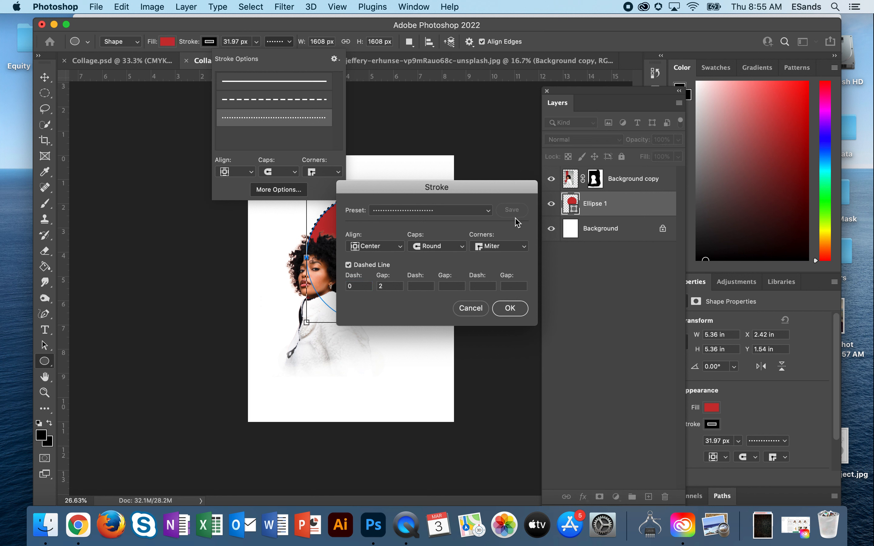
mouse_move(358, 297)
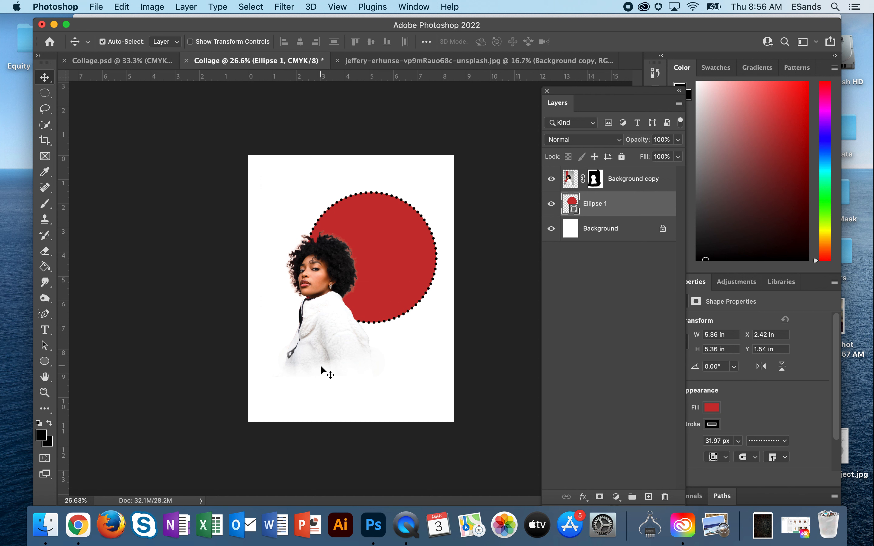
mouse_move(270, 378)
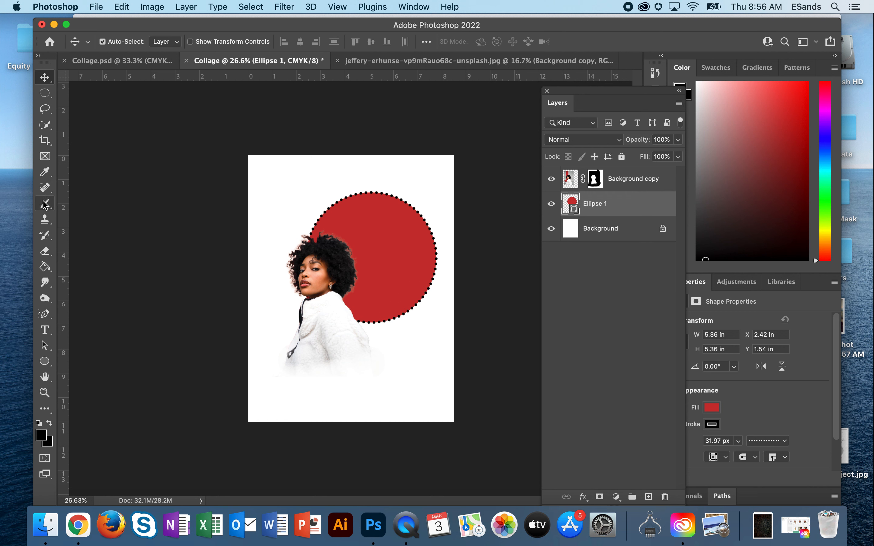
Stamp black splatters with a 1400 px splatter brush on a new layer around the circle.
left_click(44, 203)
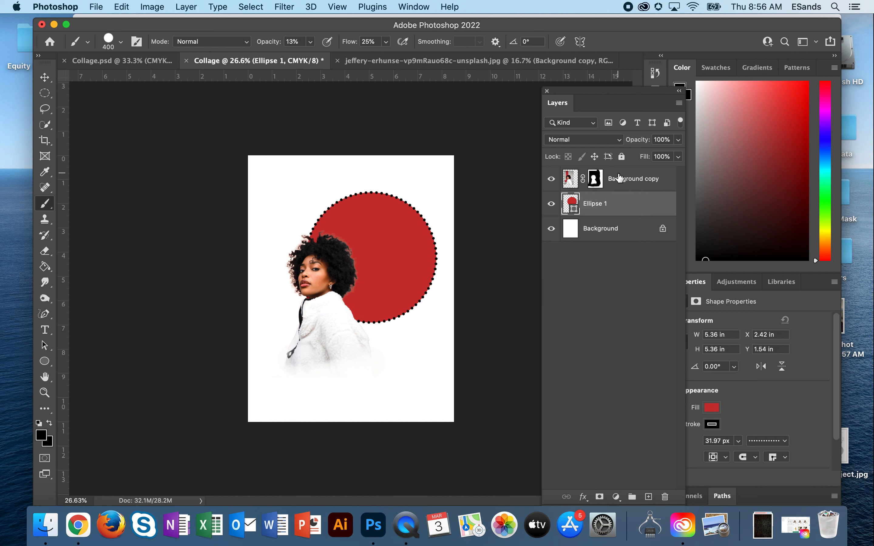
mouse_move(632, 178)
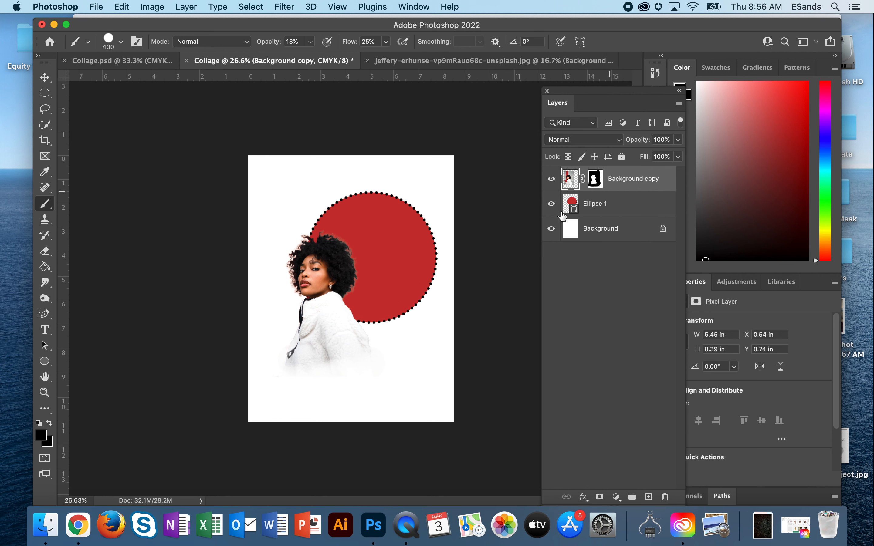
mouse_move(70, 209)
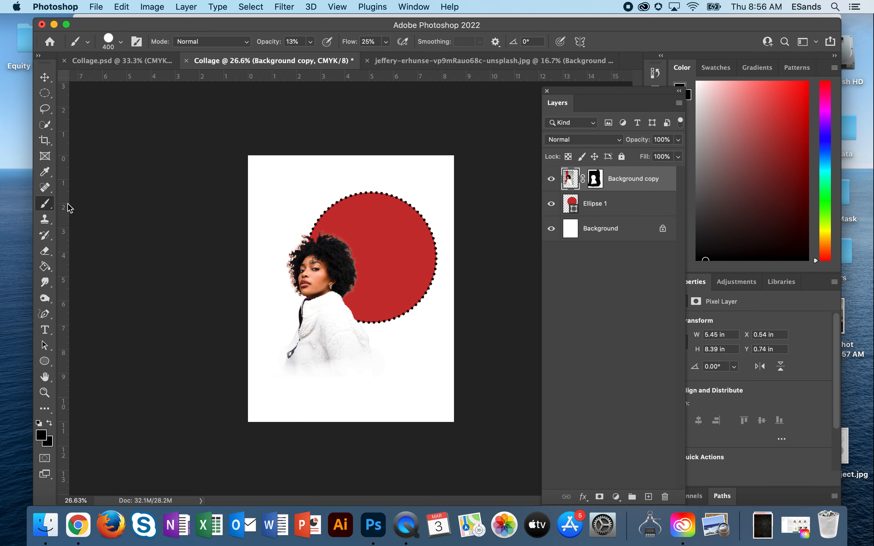
left_click(119, 41)
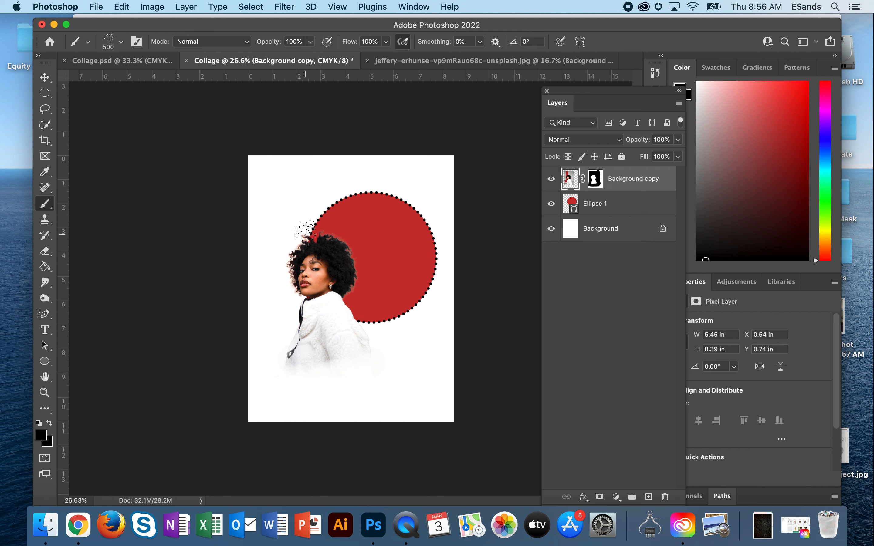
left_click_drag(312, 235, 290, 212)
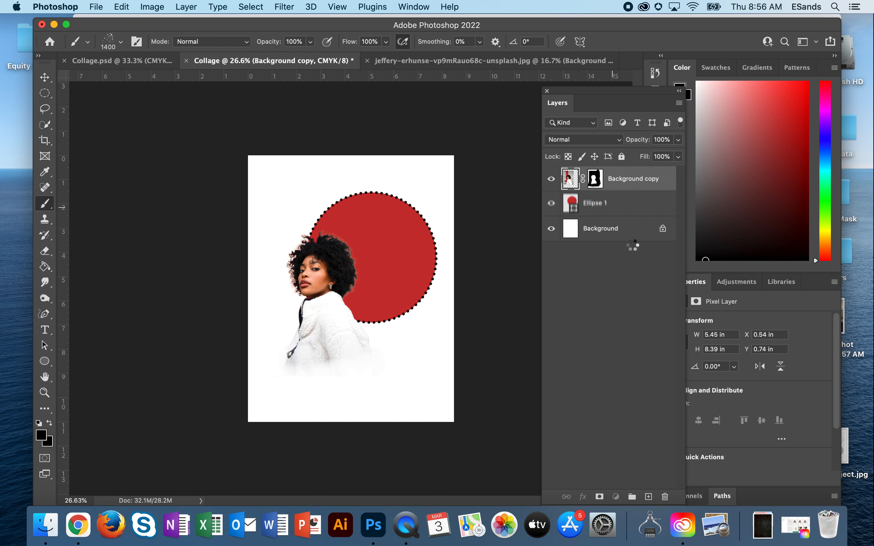
left_click(648, 495)
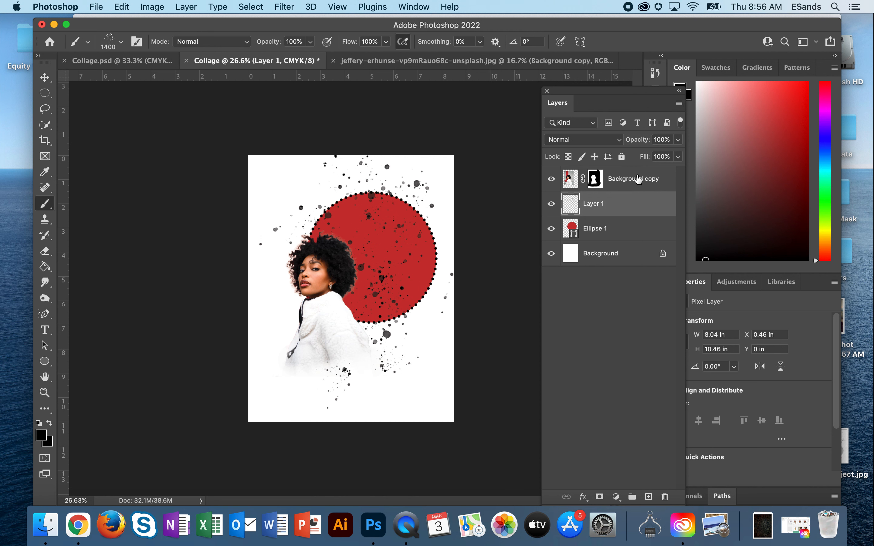
Open the scott-rodgerson texture image and drag it into Collage with the Move tool.
left_click(96, 7)
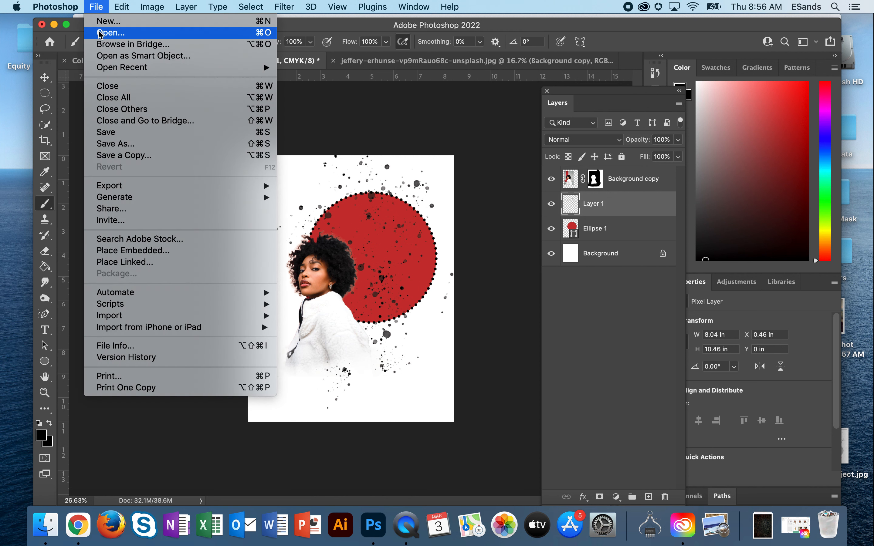
left_click(111, 33)
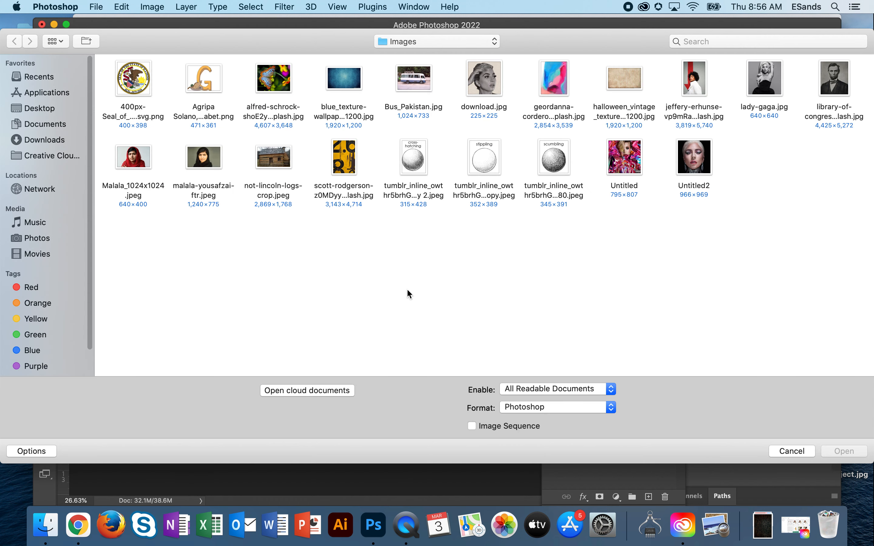
mouse_move(347, 152)
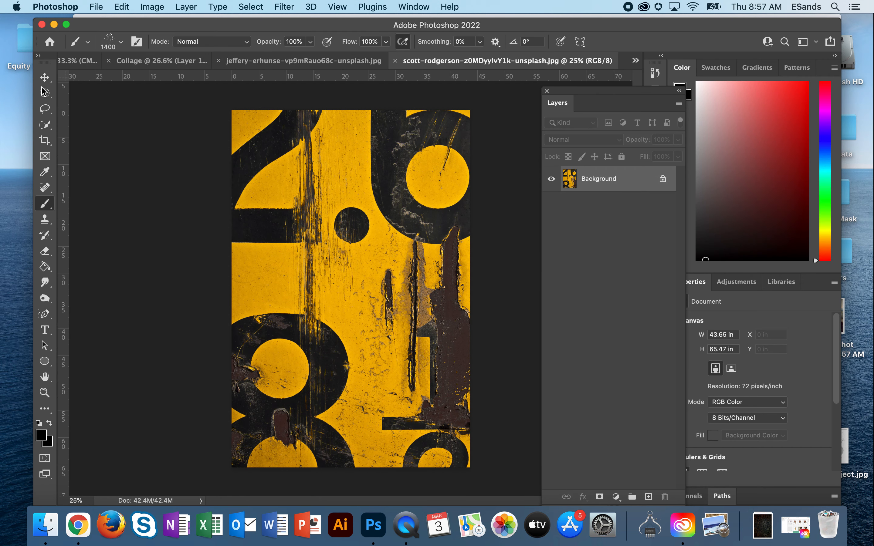
left_click(44, 77)
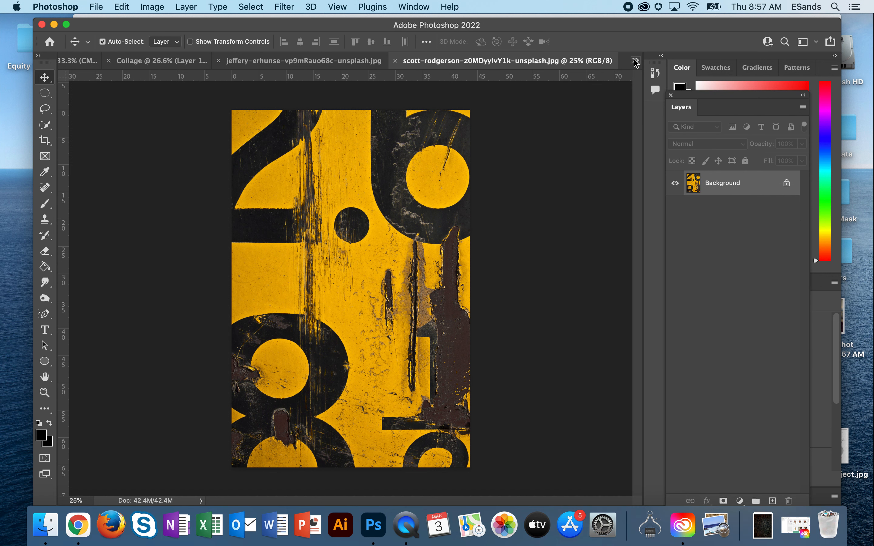
left_click(634, 60)
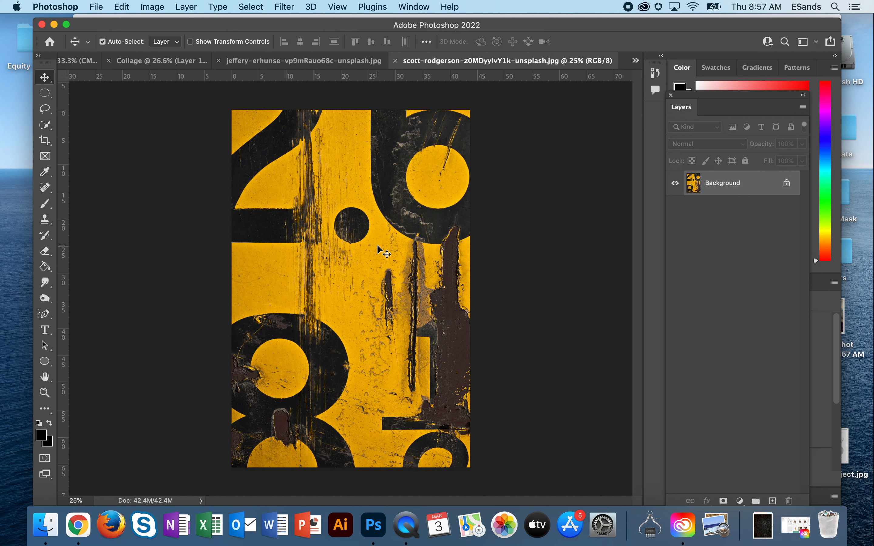
left_click(252, 60)
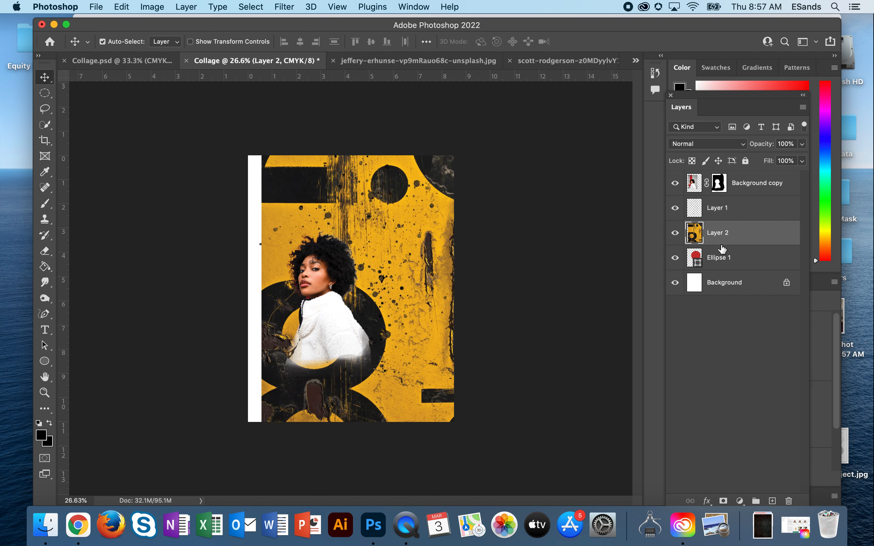
Clip Layer 2 to the circle and reposition the texture so a dark curve crosses the yellow.
right_click(718, 233)
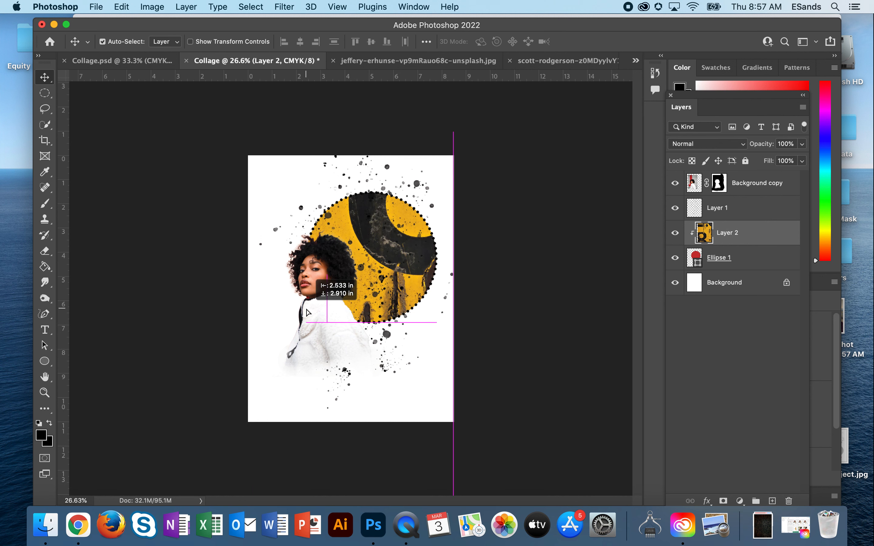
left_click_drag(308, 311, 404, 304)
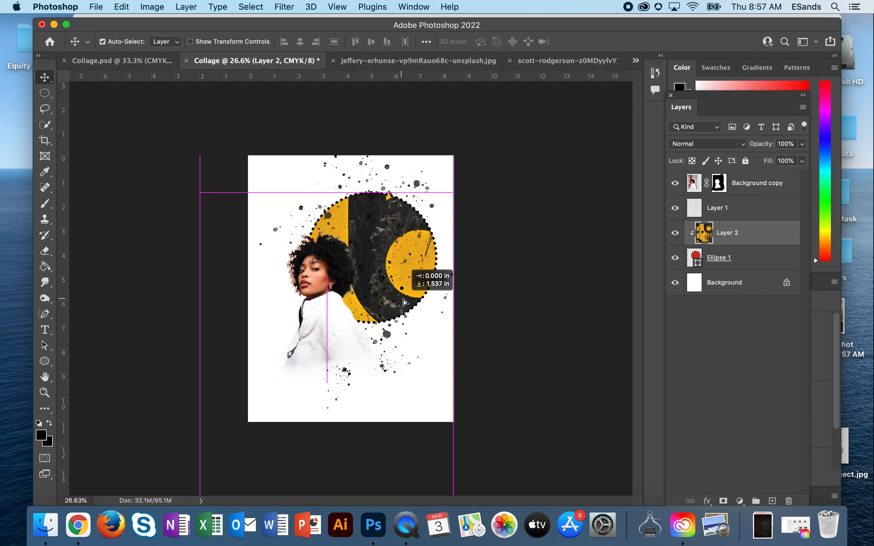
left_click_drag(405, 302, 443, 258)
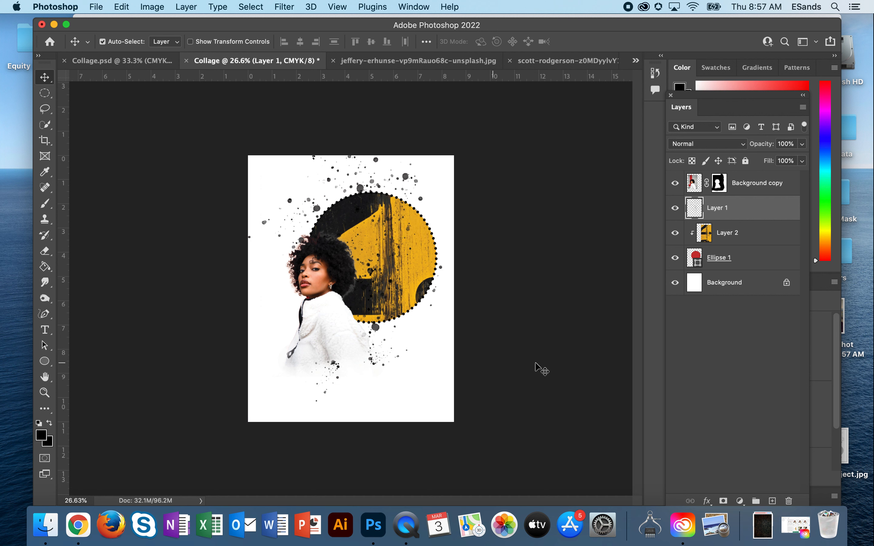
Reorder the splatter layer down and back up in the Layers stack.
left_click_drag(716, 208, 735, 272)
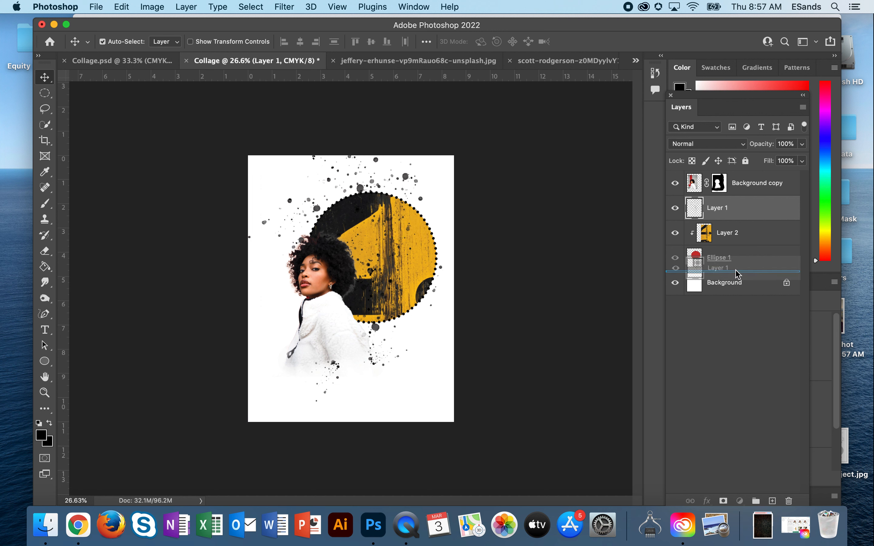
left_click_drag(717, 268, 718, 208)
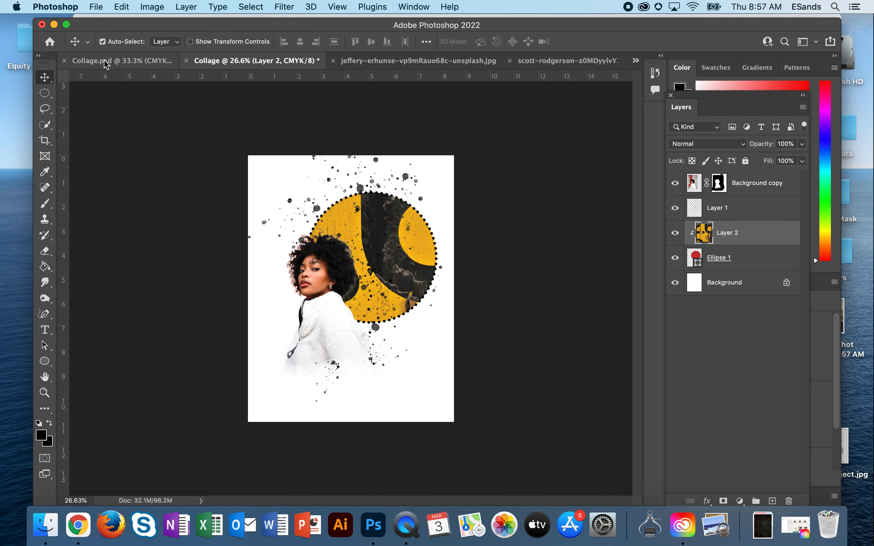
left_click(119, 61)
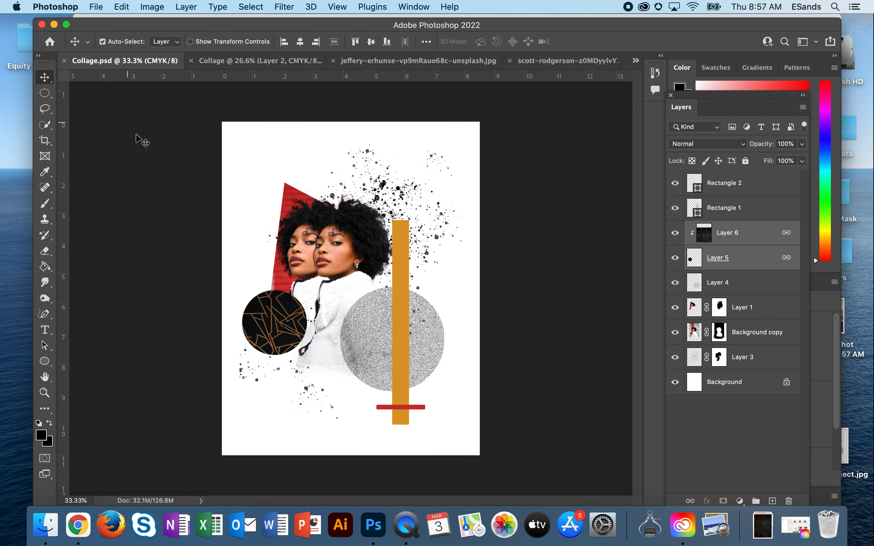
mouse_move(433, 280)
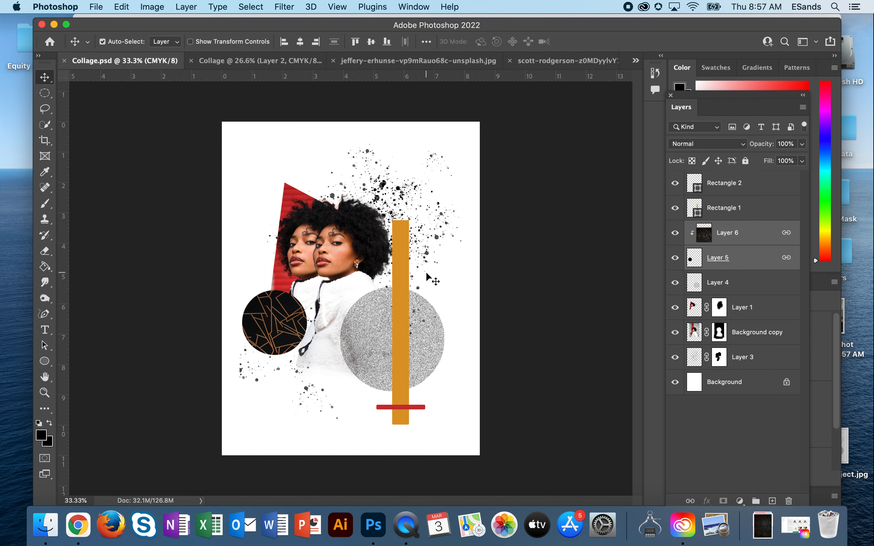
mouse_move(391, 394)
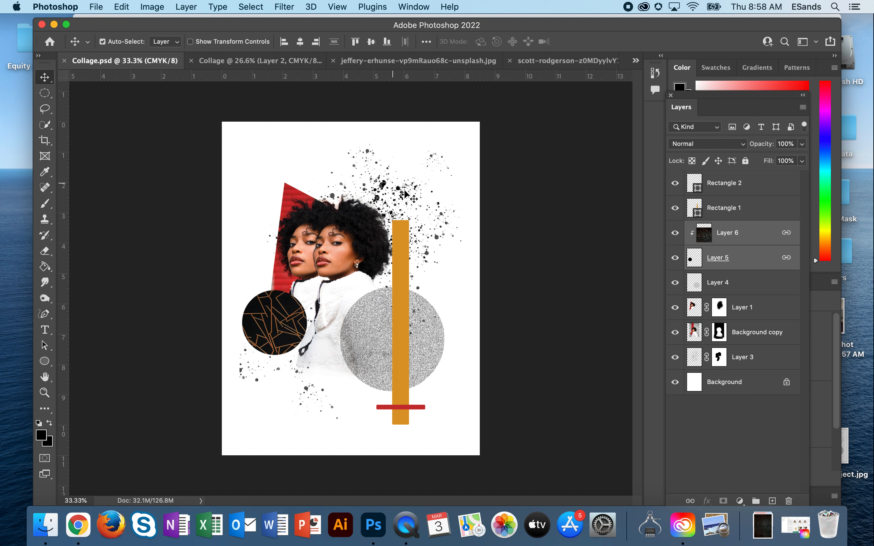
mouse_move(301, 206)
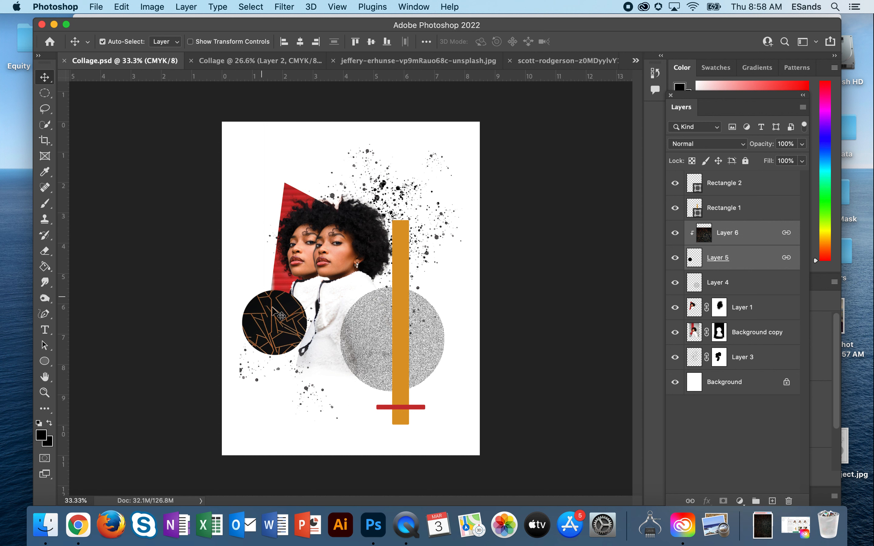
mouse_move(461, 365)
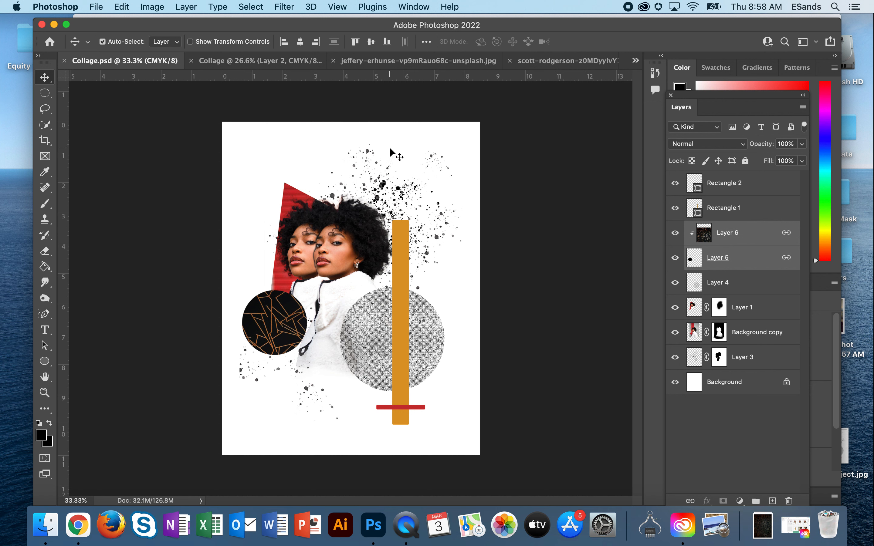
mouse_move(233, 110)
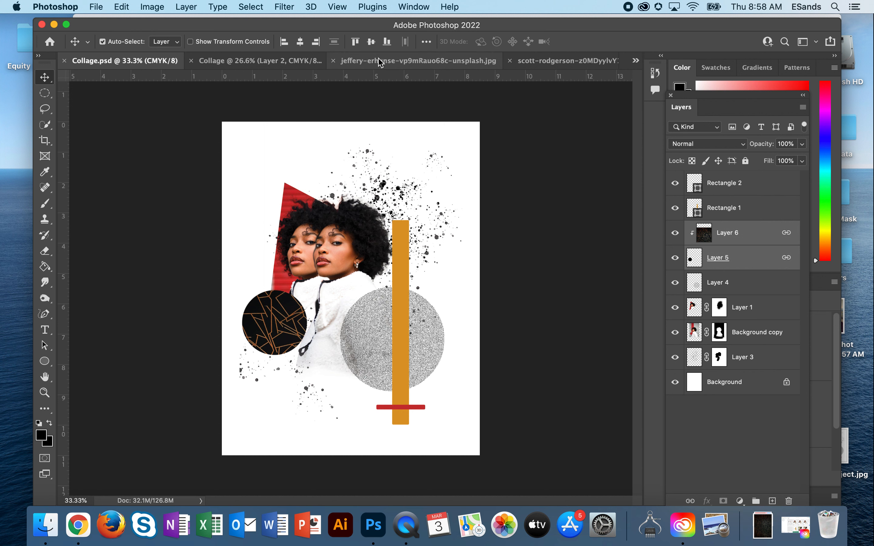
left_click(254, 60)
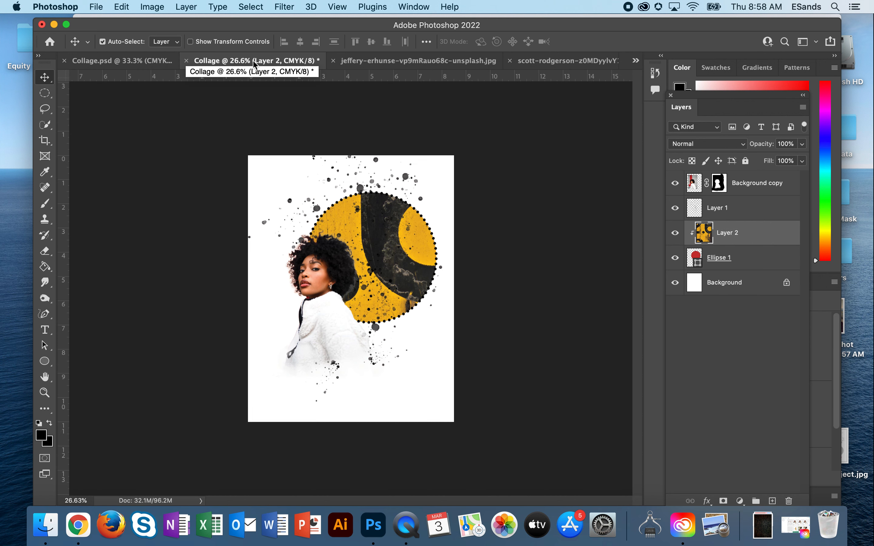